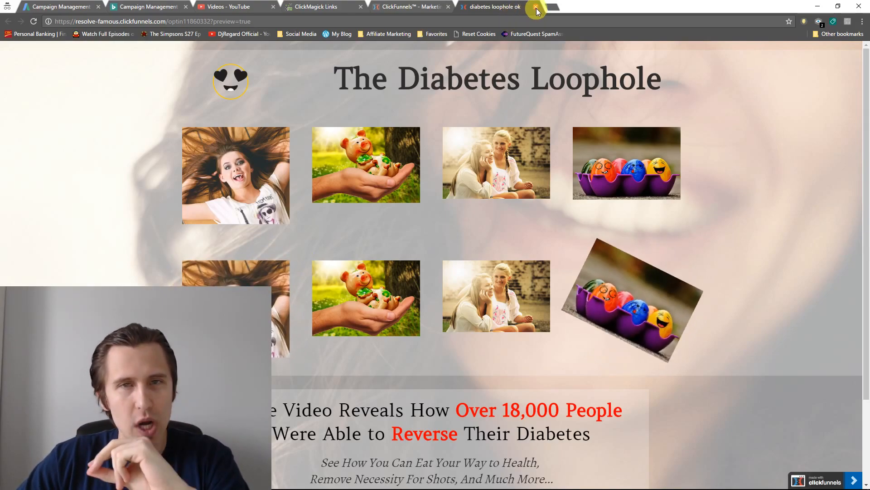
Open the original optin page for editing, review its existing custom CSS, and select the pig image
{"action": "left_click", "coordinate": [536, 9]}
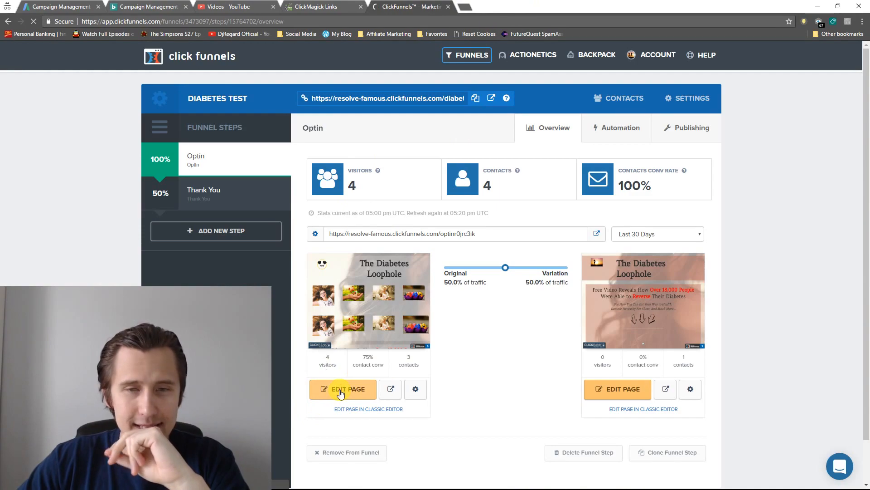
{"action": "left_click", "coordinate": [343, 388]}
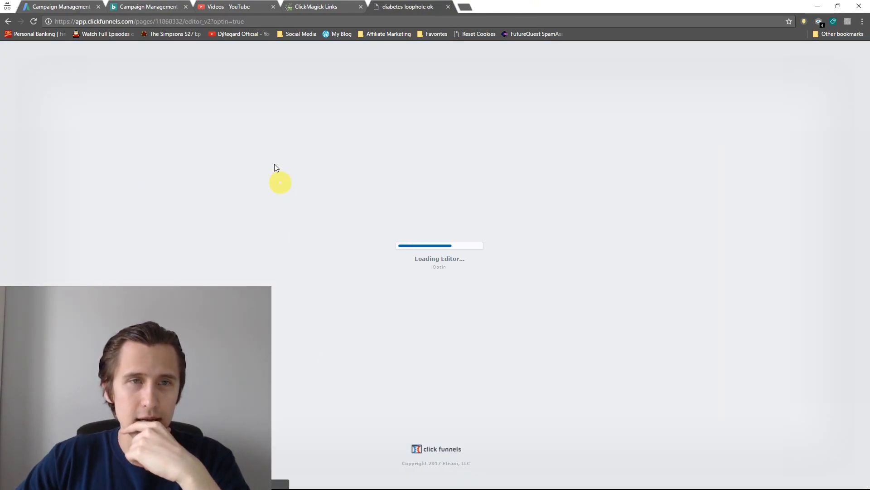
{"action": "left_click", "coordinate": [150, 54]}
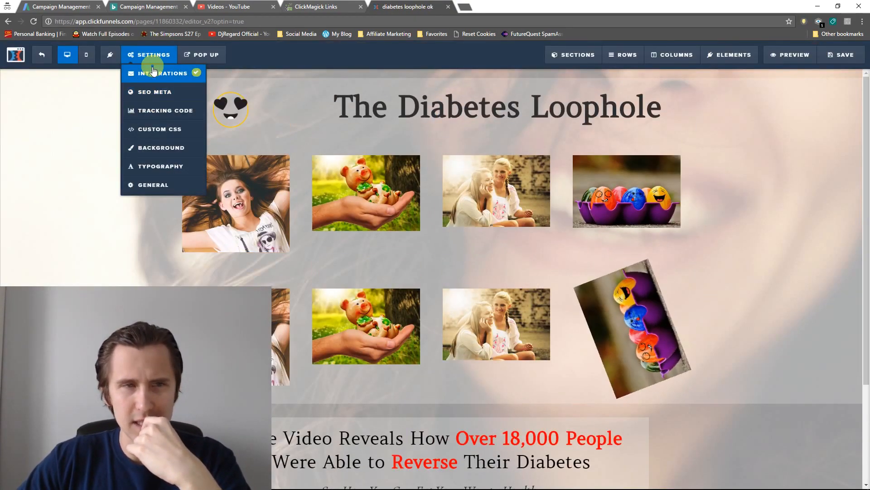
{"action": "left_click", "coordinate": [159, 129]}
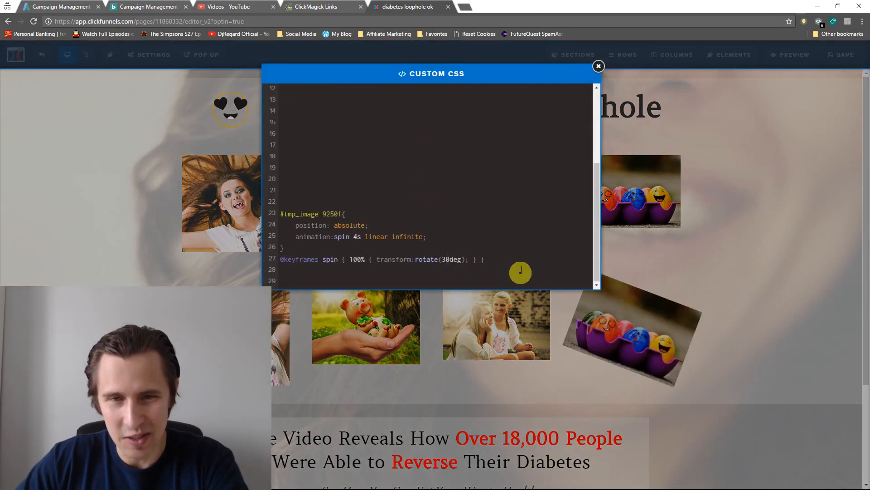
{"action": "left_click", "coordinate": [598, 67]}
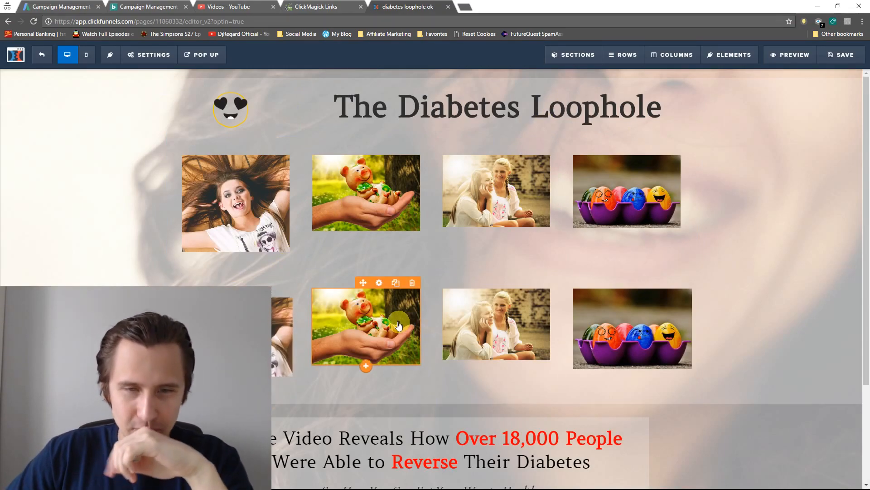
{"action": "left_click", "coordinate": [379, 283]}
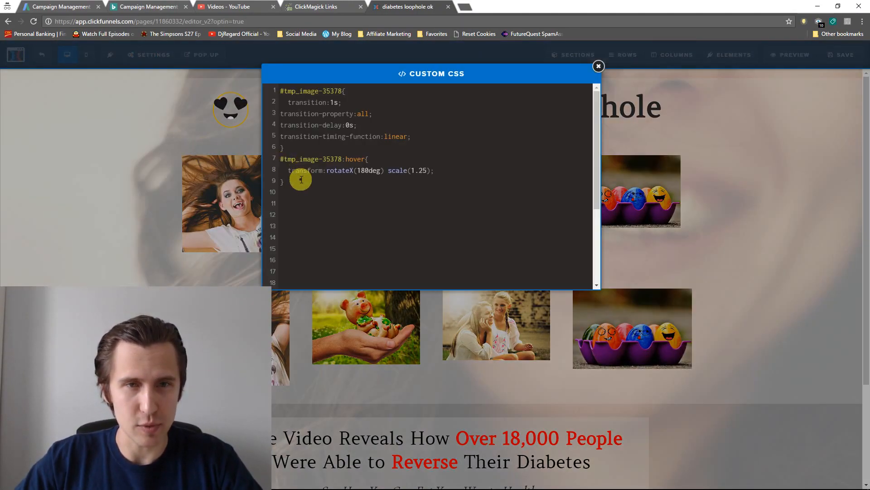
Add the rule '#tmp_image-46507:hover{ transform: rotate(50deg); }' in the custom CSS
{"action": "type", "text": "#tmp_image-46507"}
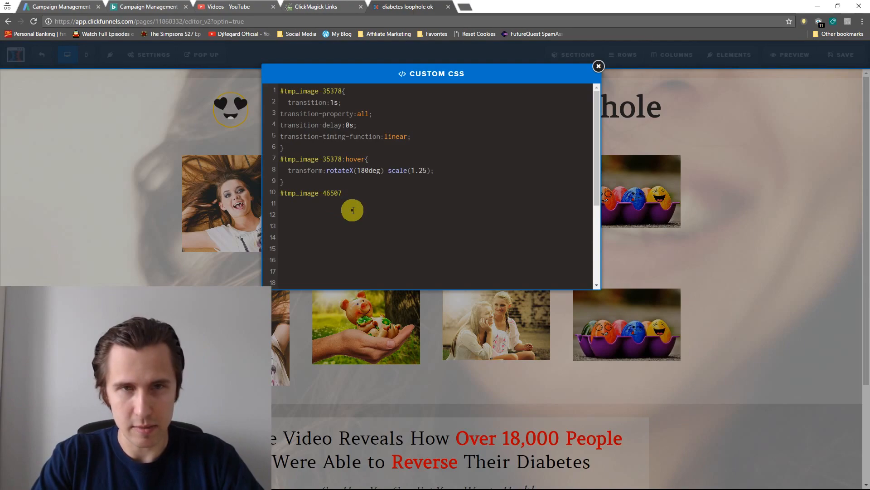
{"action": "type", "text": "{"}
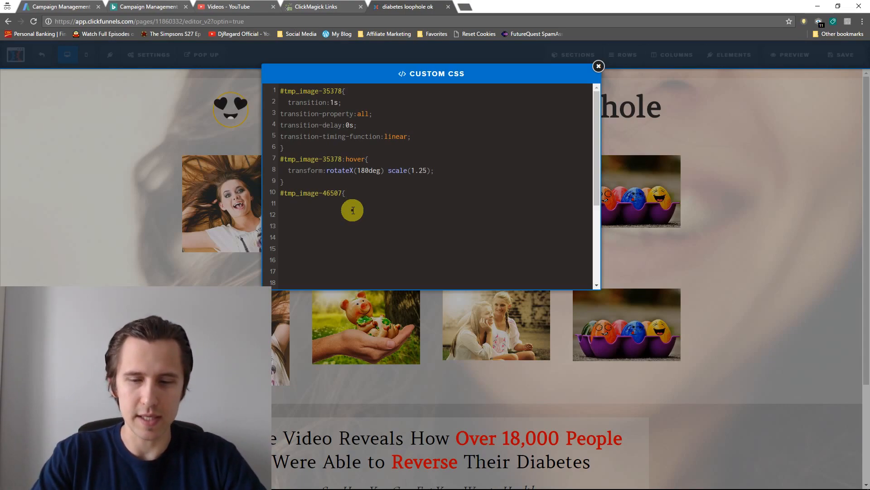
{"action": "type", "text": ":"}
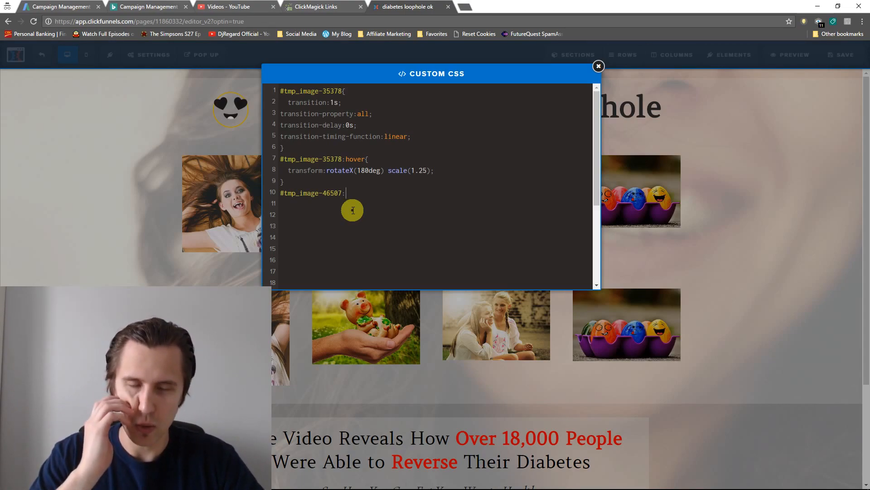
{"action": "type", "text": "hover"}
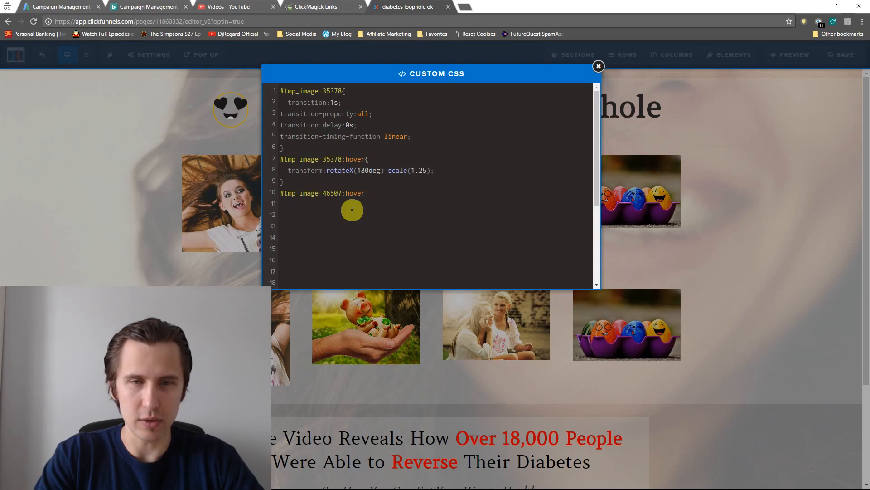
{"action": "type", "text": "{"}
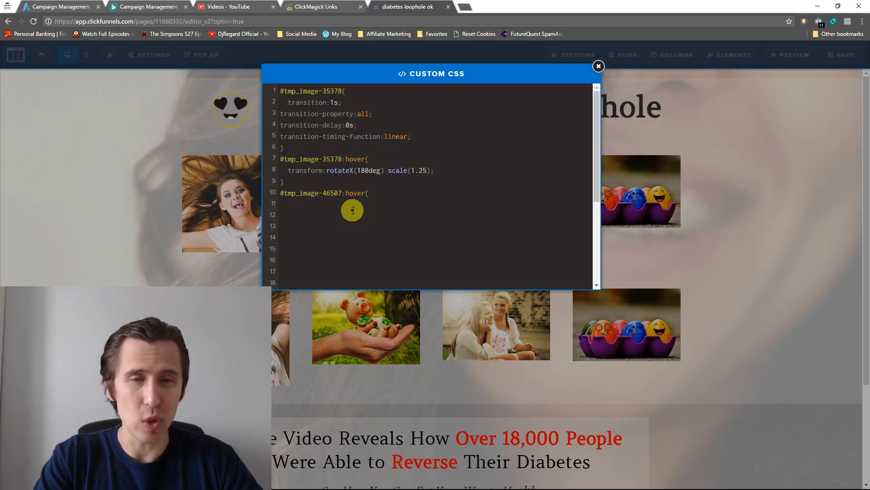
{"action": "type", "text": "rota"}
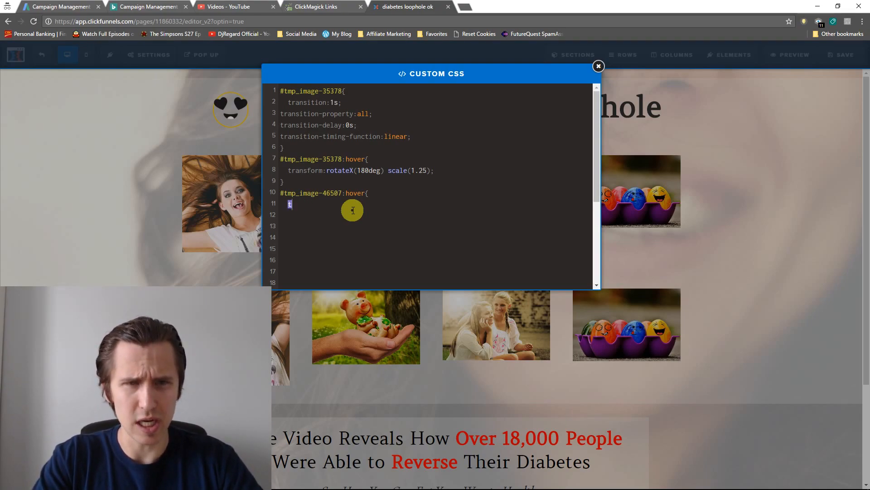
{"action": "type", "text": "transform: rotate("}
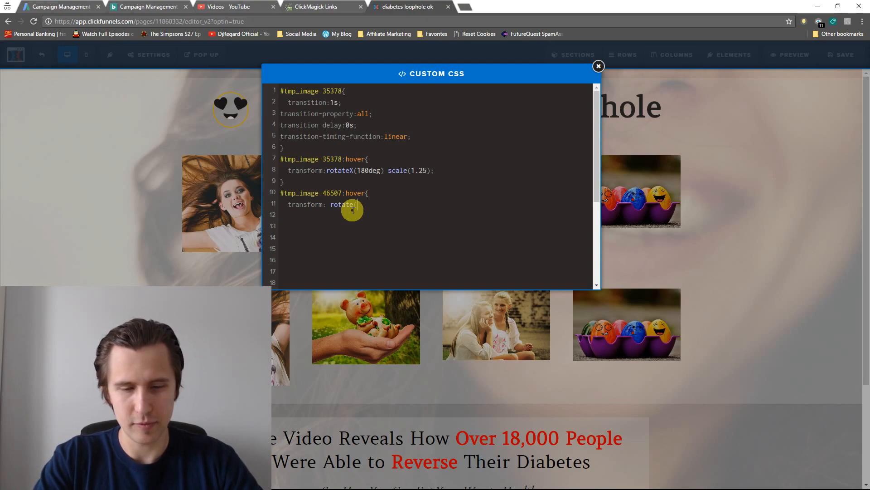
{"action": "type", "text": "50"}
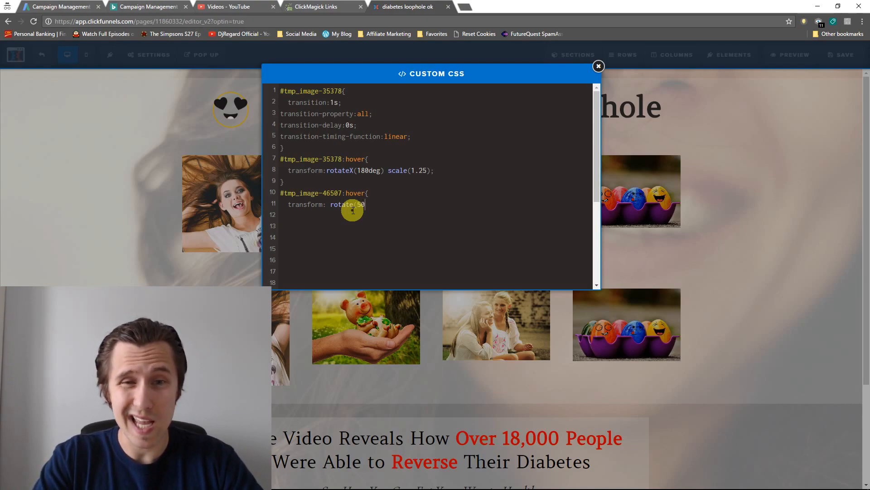
{"action": "type", "text": "deg"}
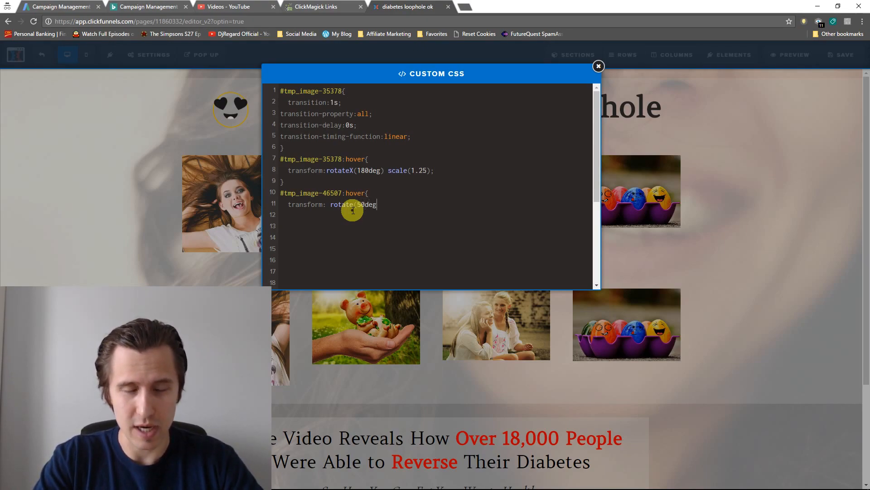
{"action": "type", "text": ")"}
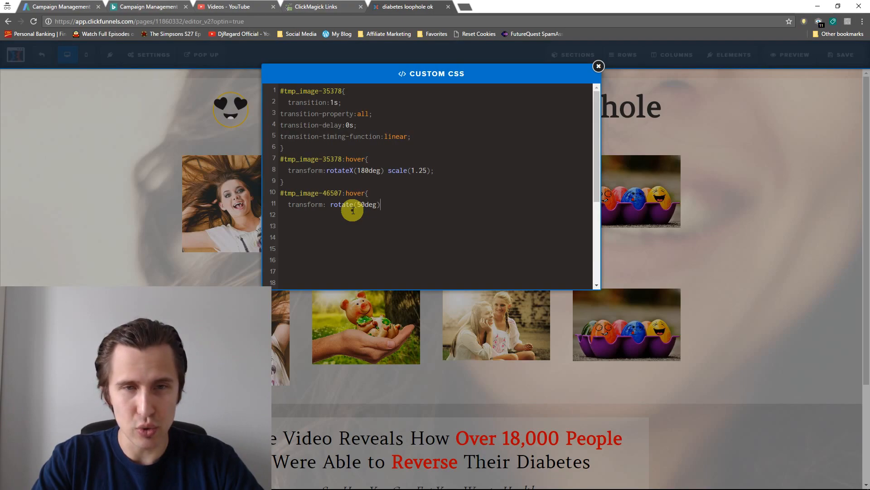
{"action": "type", "text": ";}"}
{"action": "type", "text": "#tmp_image-46507:hover{"}
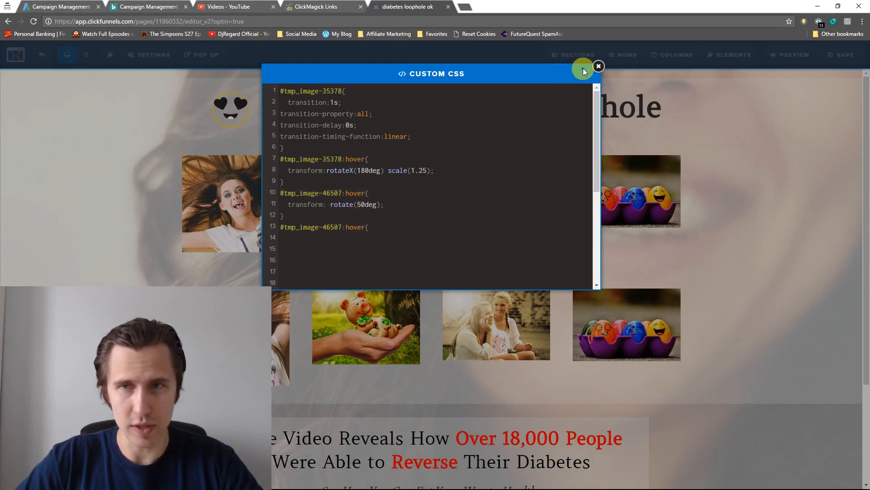
Start a base rule for #tmp_image-46507 with transition and transition-property entries
{"action": "left_click", "coordinate": [599, 66]}
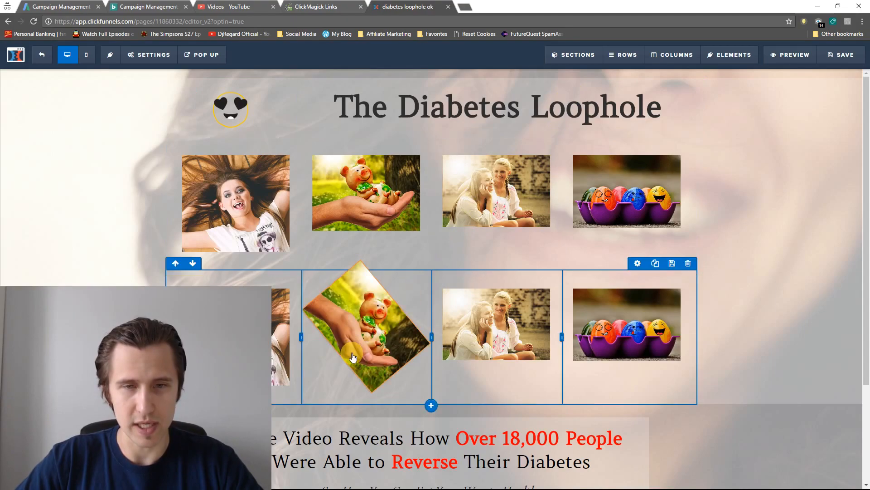
{"action": "left_click", "coordinate": [153, 55]}
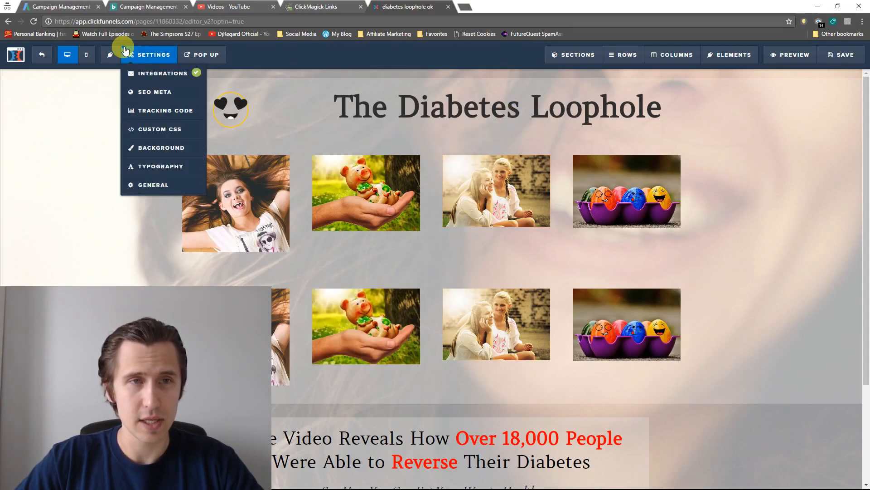
{"action": "left_click", "coordinate": [160, 129]}
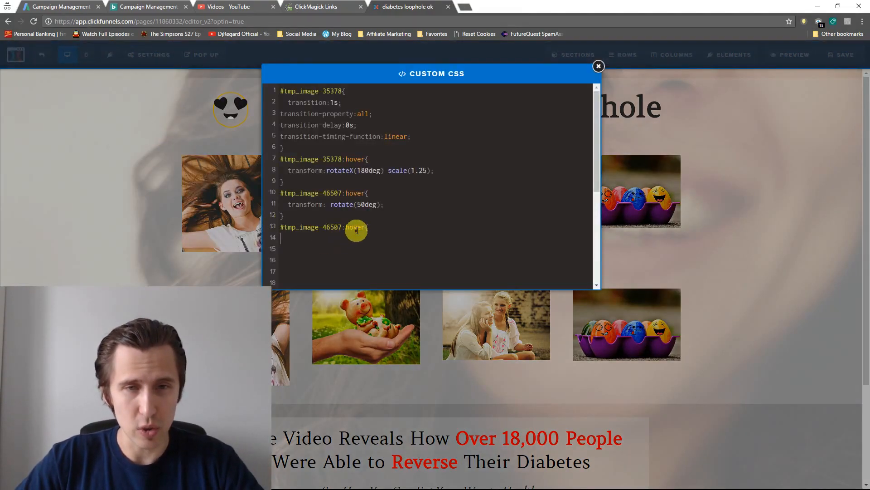
{"action": "key", "text": "Backspace"}
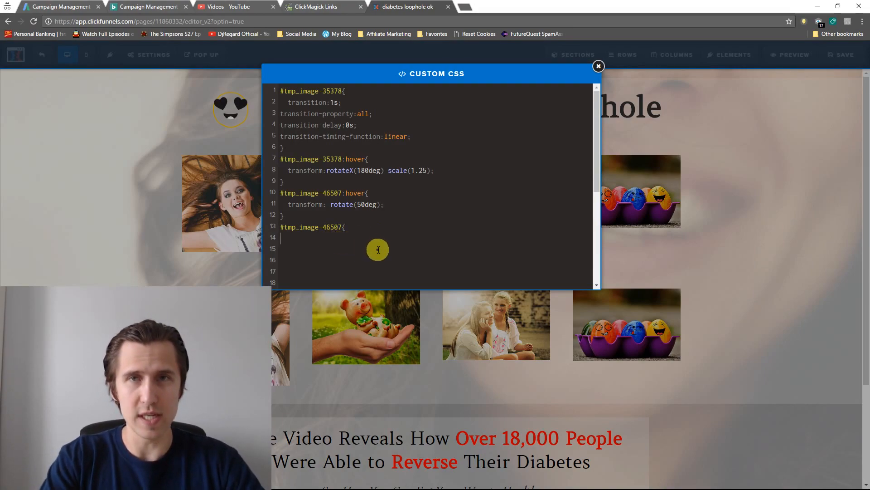
{"action": "type", "text": "transition"}
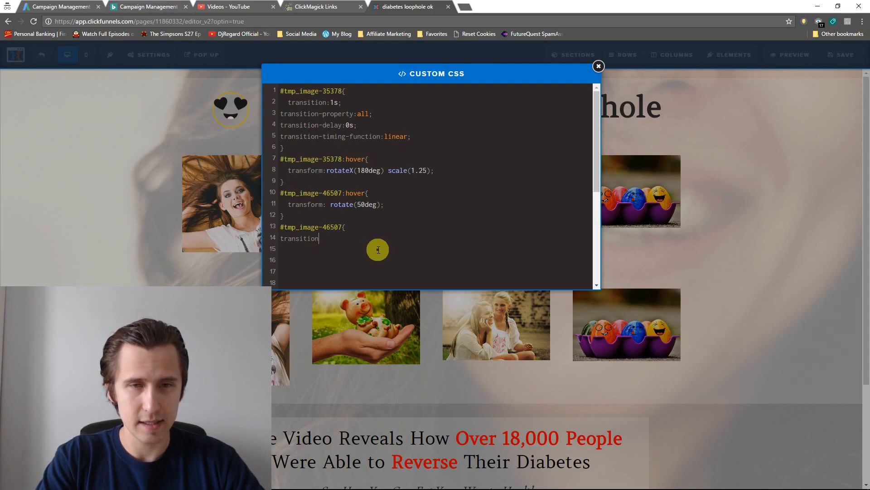
{"action": "type", "text": ":"}
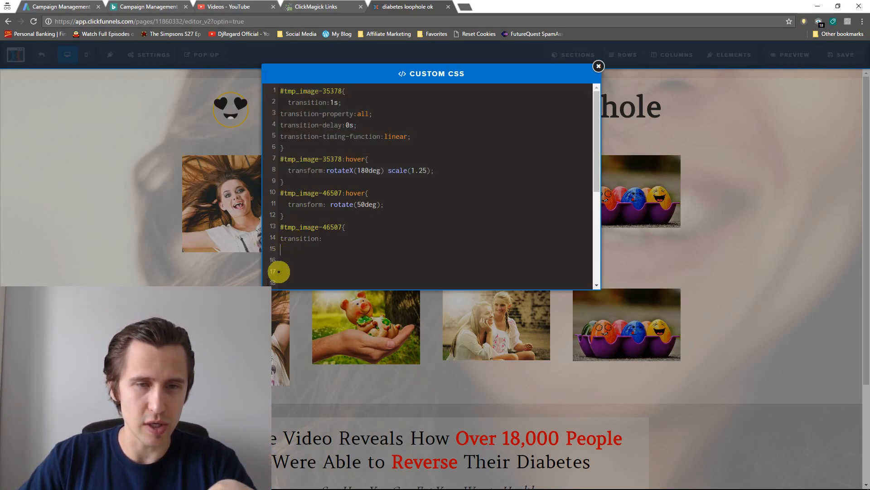
{"action": "mouse_move", "coordinate": [331, 284]}
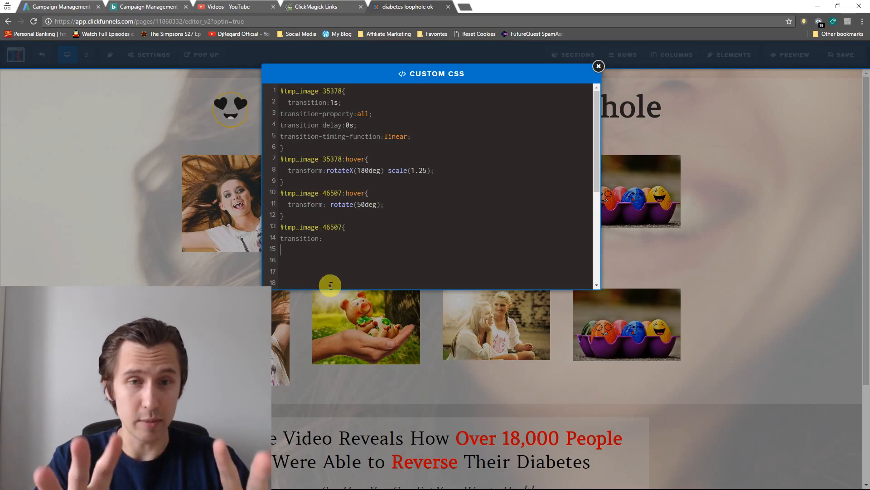
{"action": "type", "text": "transit"}
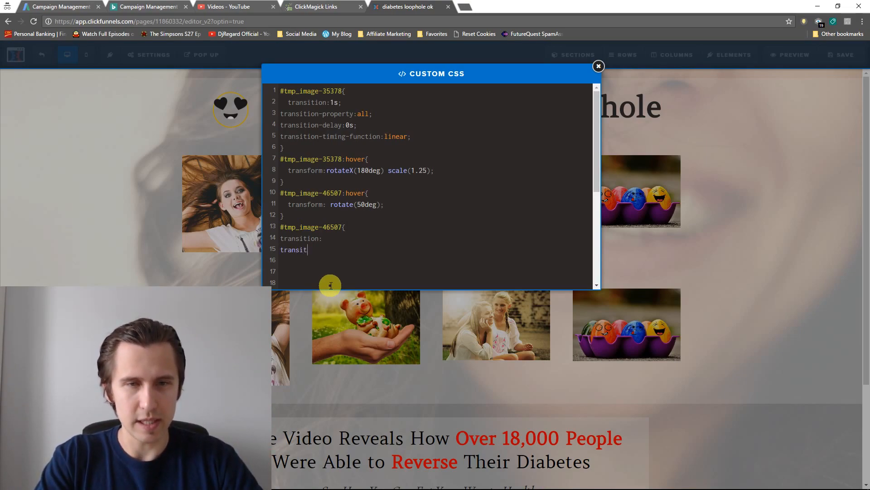
{"action": "type", "text": "ion-property:"}
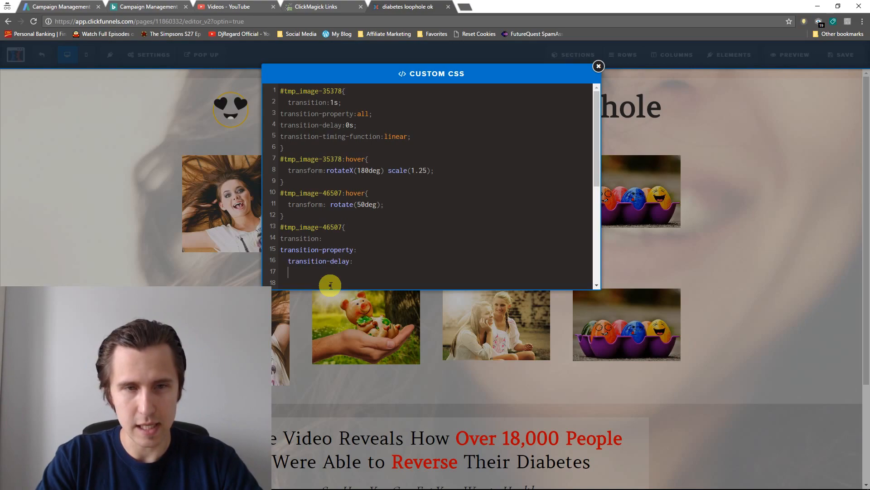
Add transition-timing-function, set transition to 10s then shorten it to 1s, and close the CSS
{"action": "type", "text": "transition-timi"}
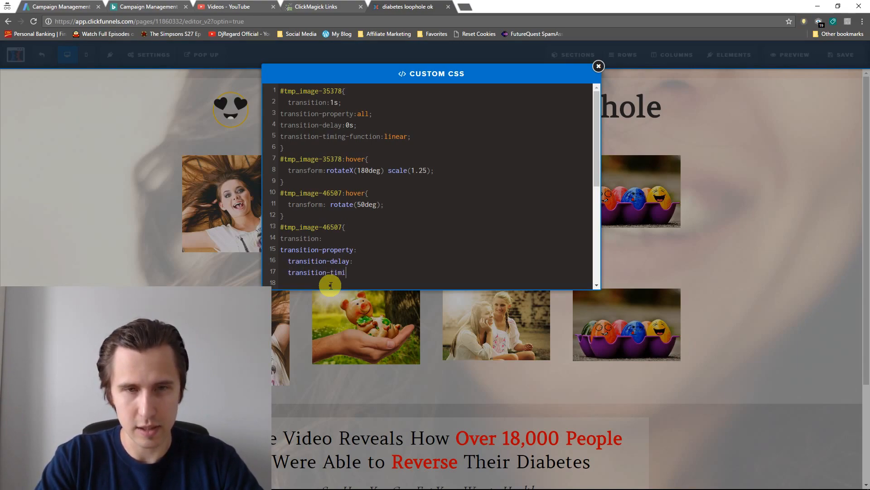
{"action": "type", "text": "ng-functi"}
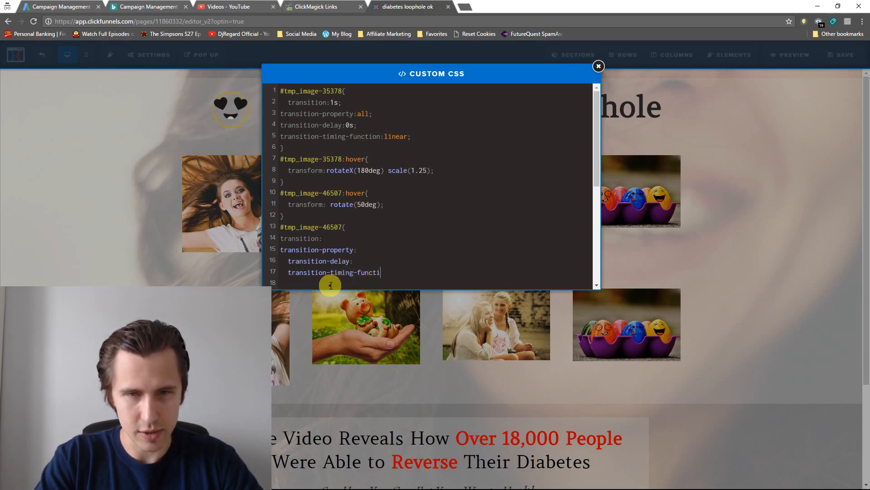
{"action": "type", "text": "on:"}
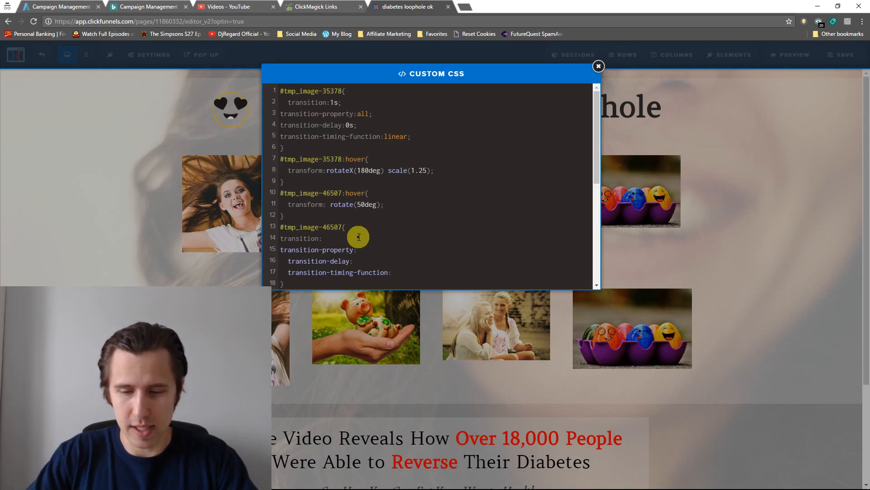
{"action": "type", "text": "10s;"}
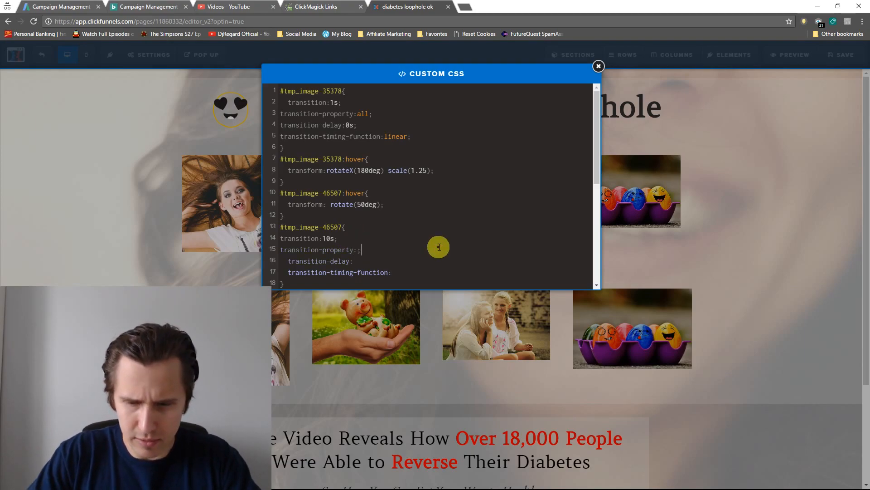
{"action": "type", "text": ";"}
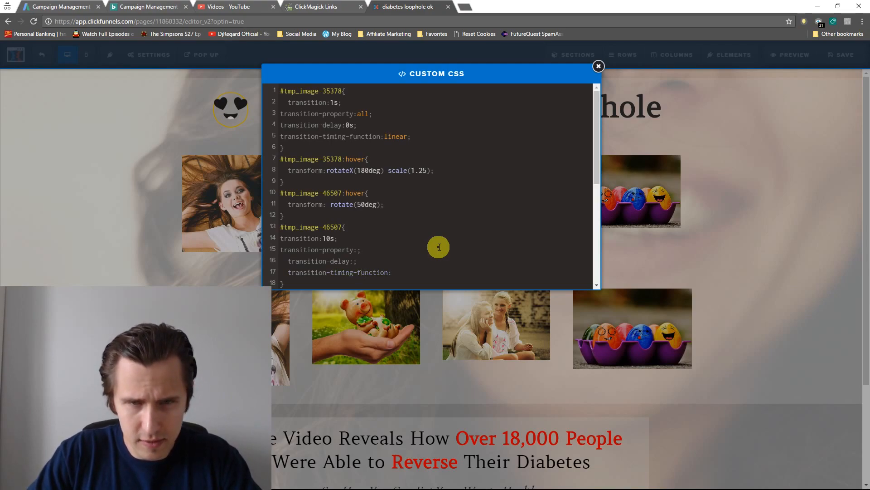
{"action": "type", "text": ";"}
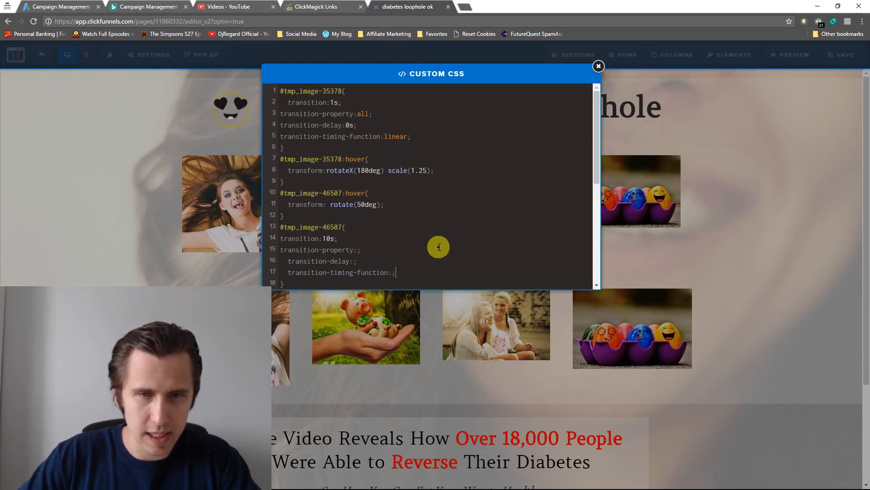
{"action": "left_click", "coordinate": [599, 66]}
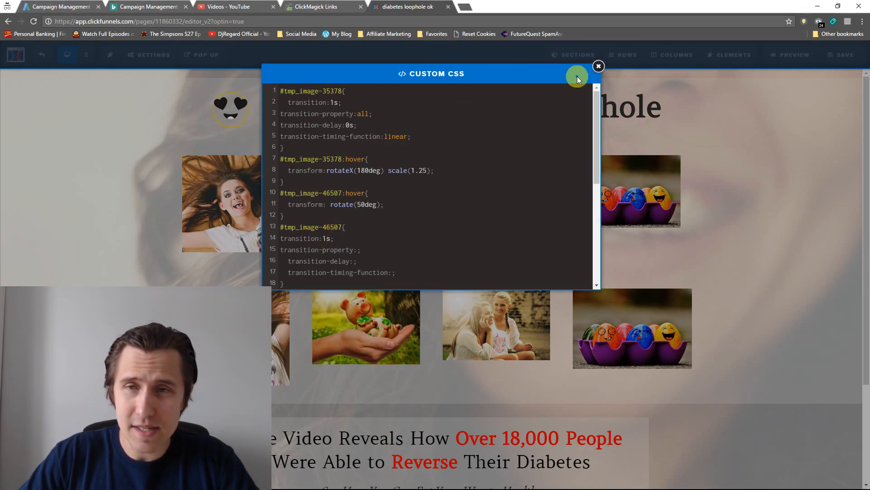
{"action": "left_click", "coordinate": [599, 67]}
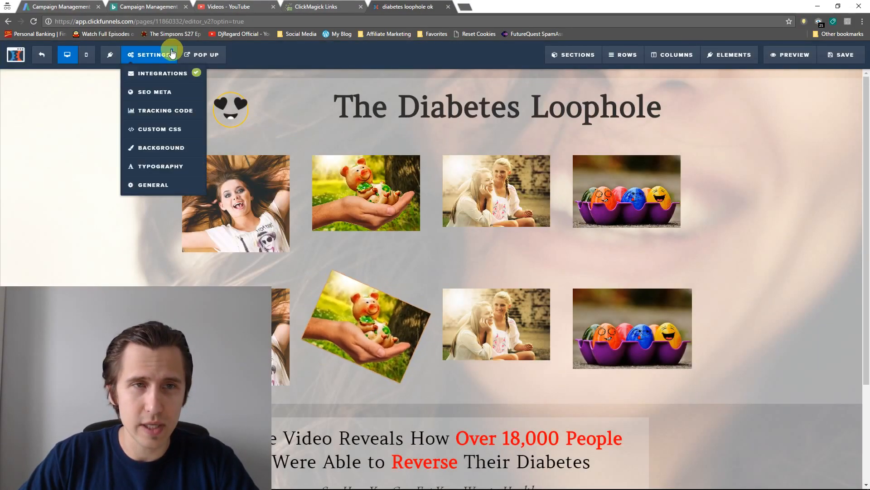
Fill in transition-property: all, transition-delay: 1s and transition-timing-function: linear for the pig image
{"action": "left_click", "coordinate": [159, 129]}
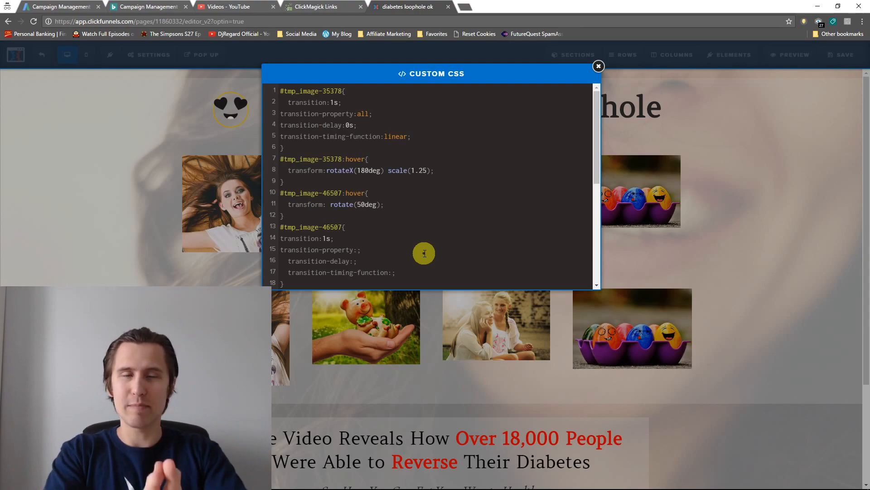
{"action": "type", "text": "c"}
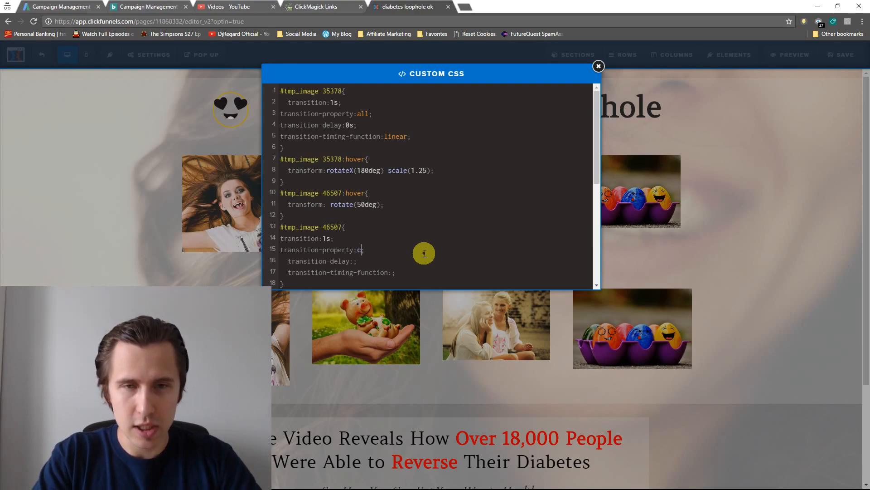
{"action": "type", "text": "opacity"}
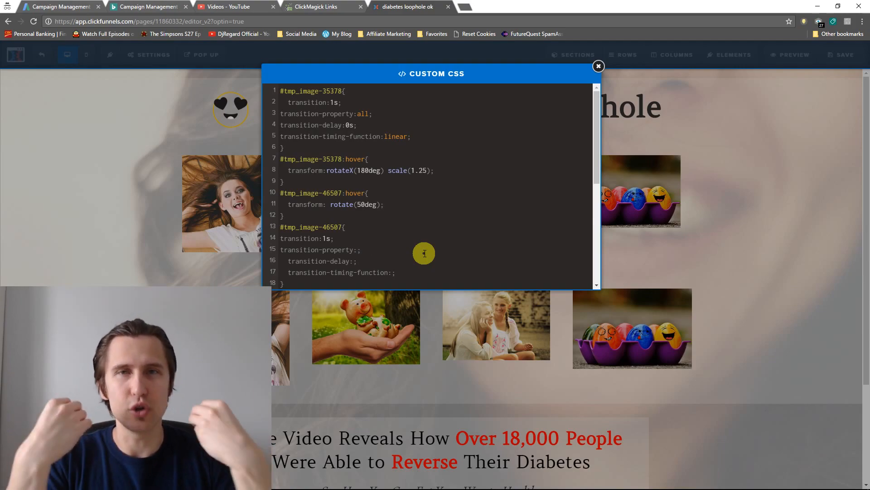
{"action": "type", "text": "all"}
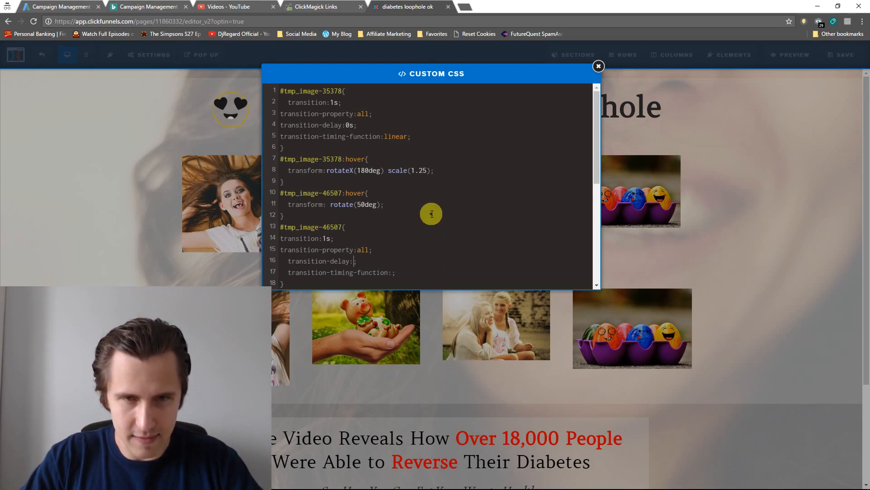
{"action": "type", "text": "1s"}
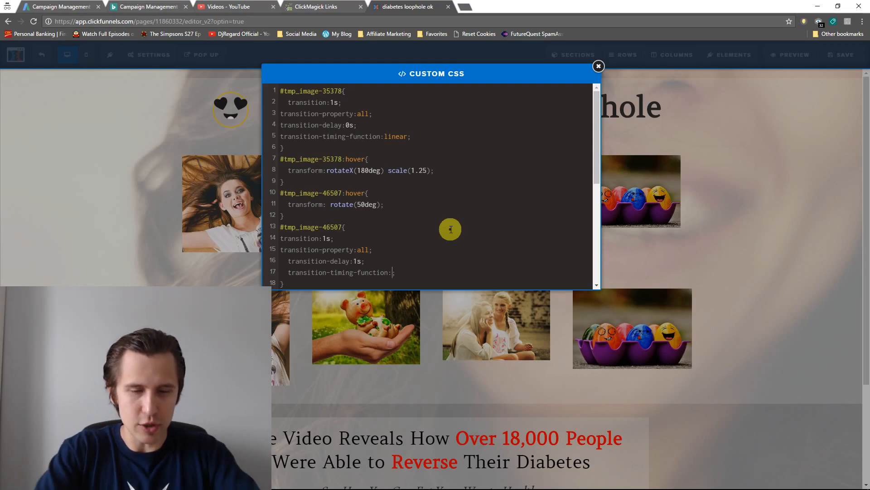
{"action": "type", "text": "linear"}
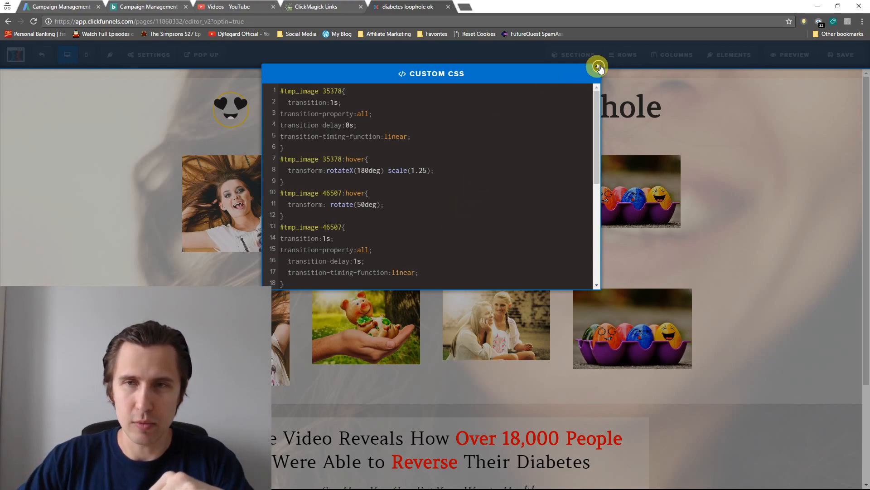
{"action": "left_click", "coordinate": [598, 68]}
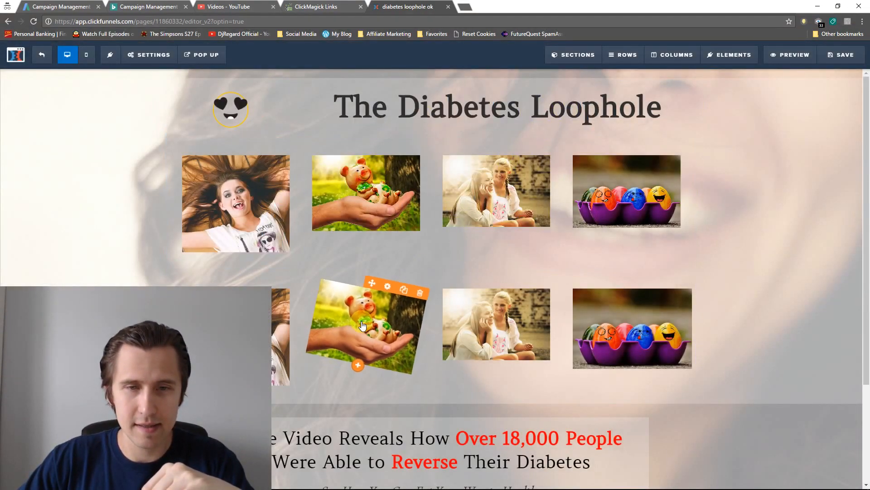
Set the pig image's transition delay to 0s and timing function to ease, then test the hover
{"action": "left_click", "coordinate": [148, 54]}
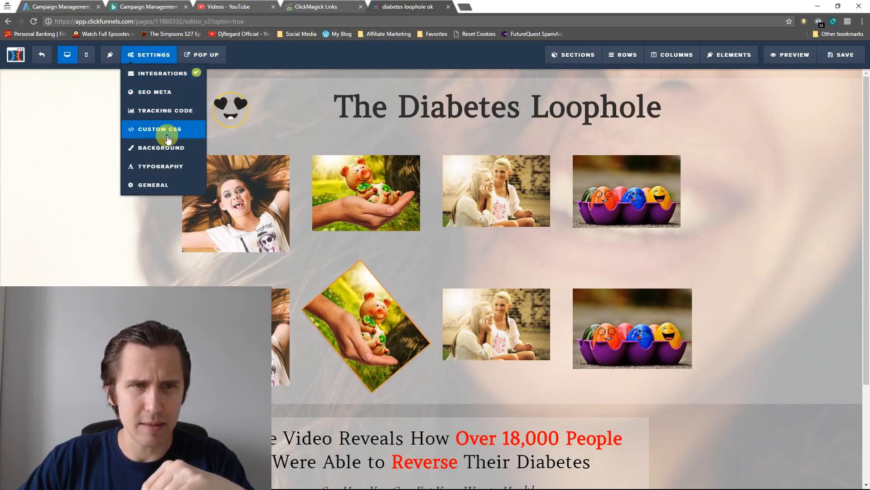
{"action": "left_click", "coordinate": [160, 129]}
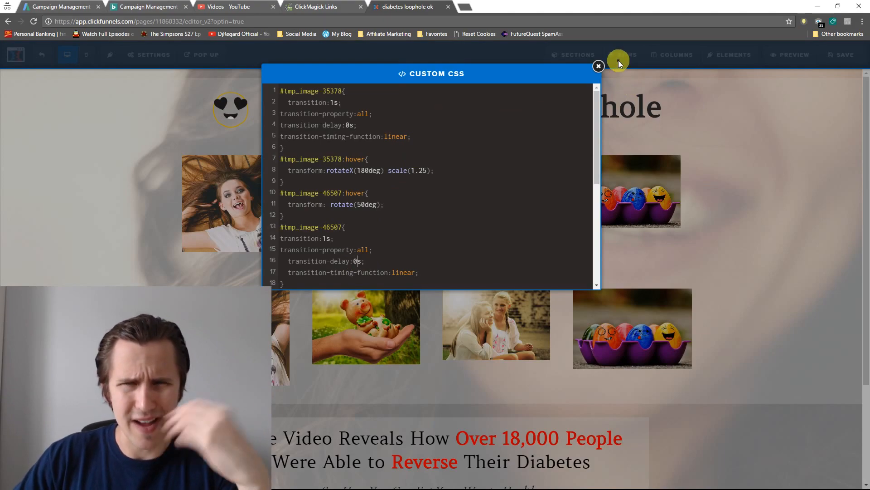
{"action": "left_click", "coordinate": [599, 66]}
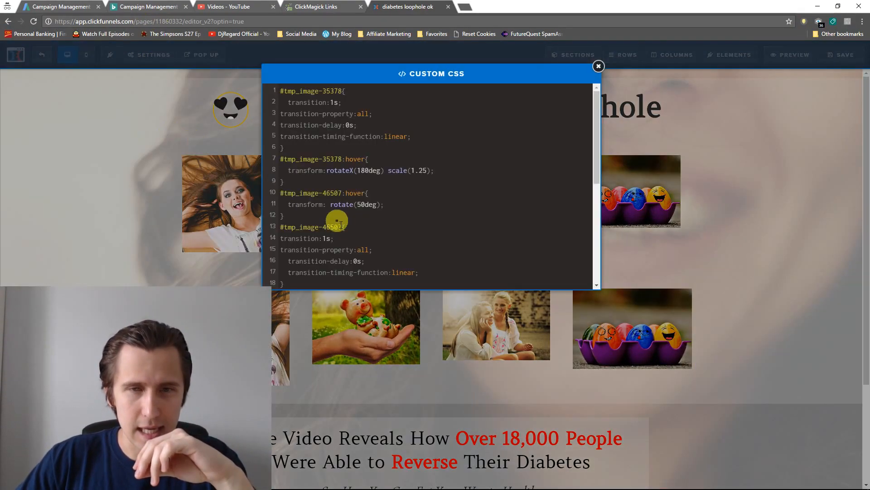
{"action": "type", "text": "ease"}
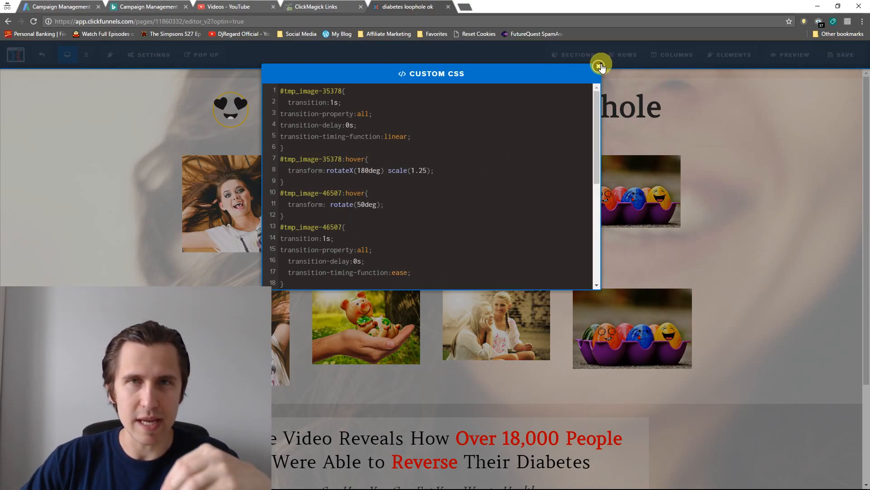
{"action": "left_click", "coordinate": [600, 64]}
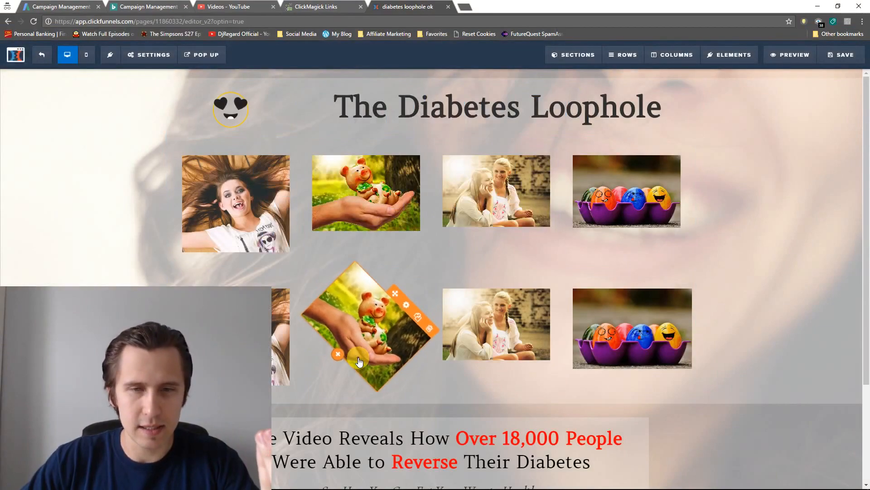
{"action": "left_click", "coordinate": [148, 54]}
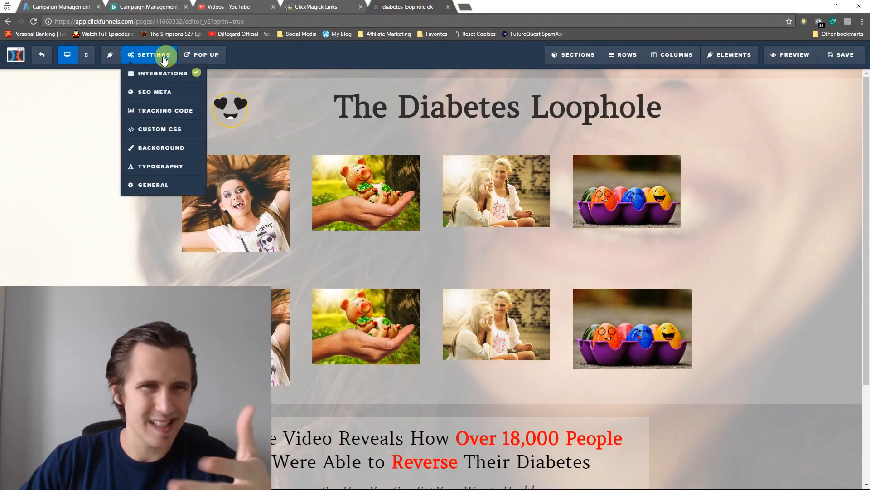
Change the pig image's transition to 5s and its hover rotation to 180 degrees, then test it
{"action": "left_click", "coordinate": [159, 129]}
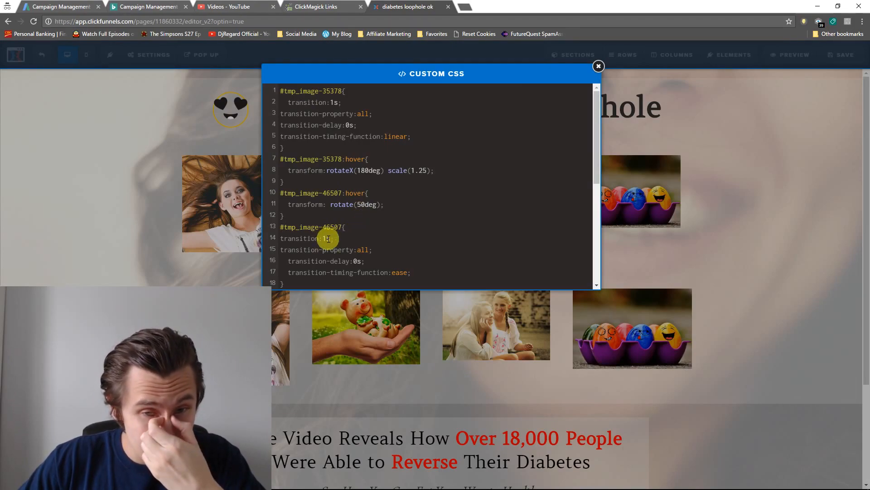
{"action": "type", "text": "5"}
{"action": "type", "text": "18"}
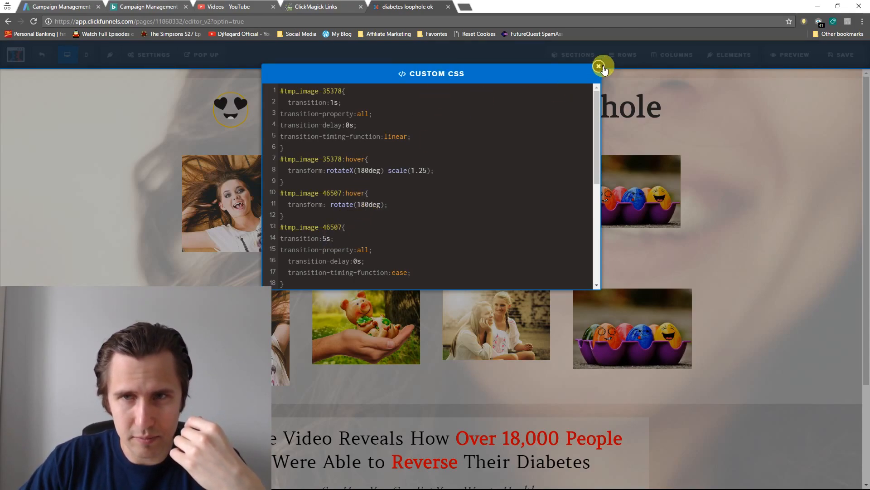
{"action": "left_click", "coordinate": [603, 68]}
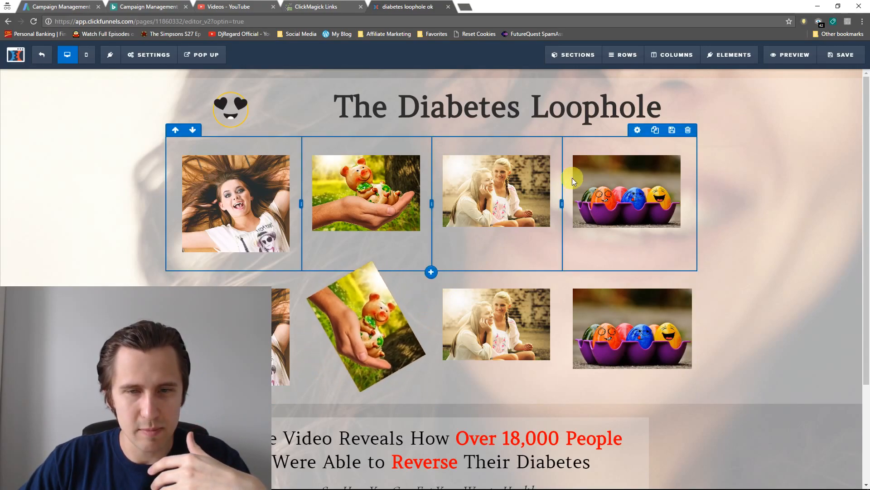
{"action": "left_click", "coordinate": [148, 55]}
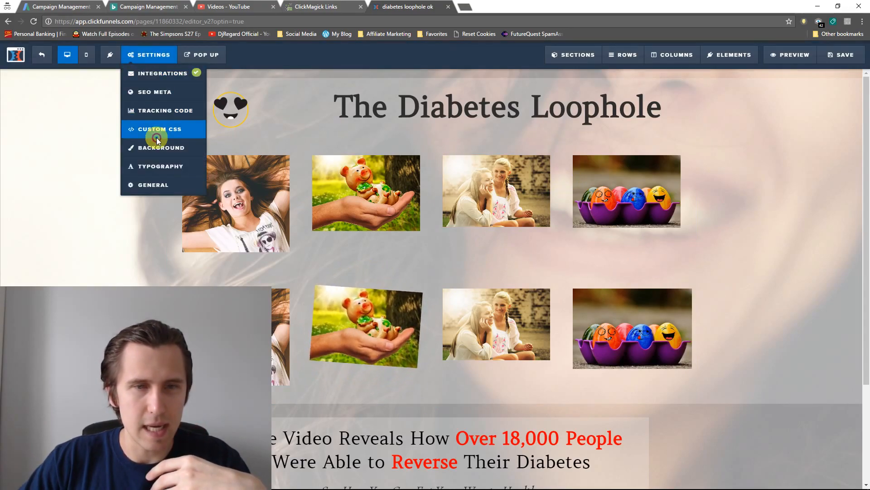
{"action": "left_click", "coordinate": [159, 129]}
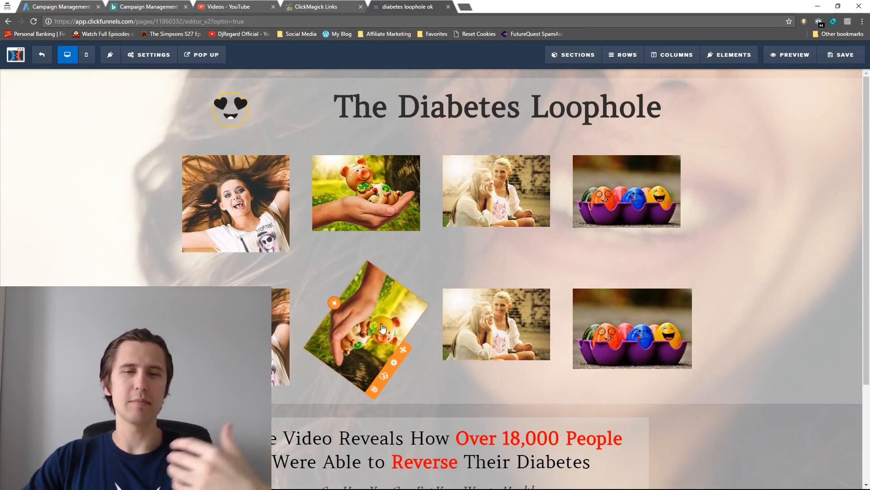
{"action": "left_click", "coordinate": [149, 54]}
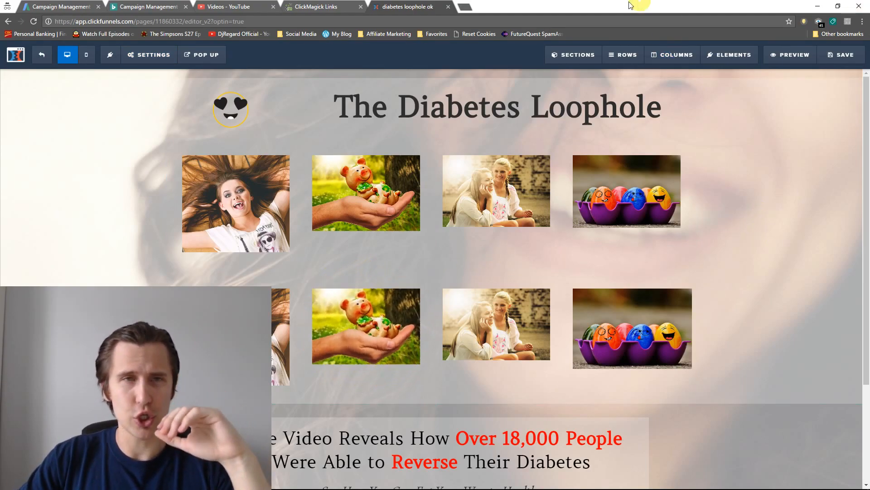
Insert a 1-column row between the image rows with a Headline element and look up its CSS id
{"action": "left_click", "coordinate": [672, 54]}
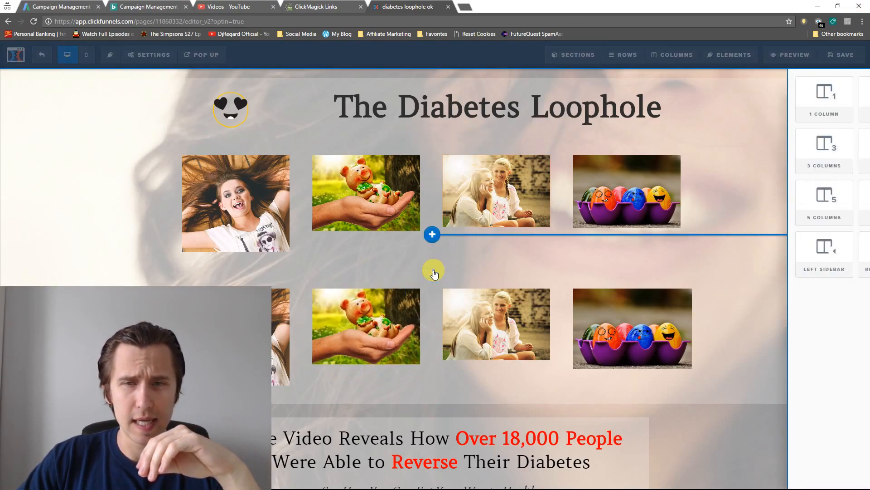
{"action": "left_click", "coordinate": [431, 234]}
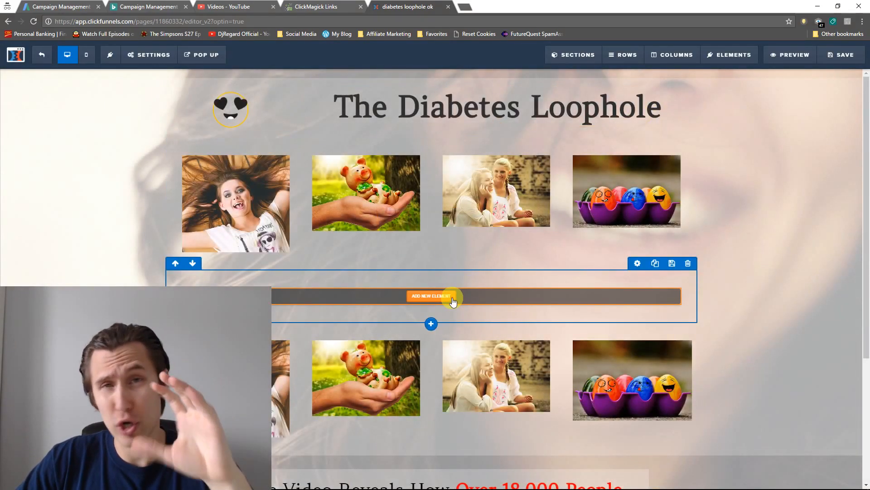
{"action": "left_click", "coordinate": [431, 295]}
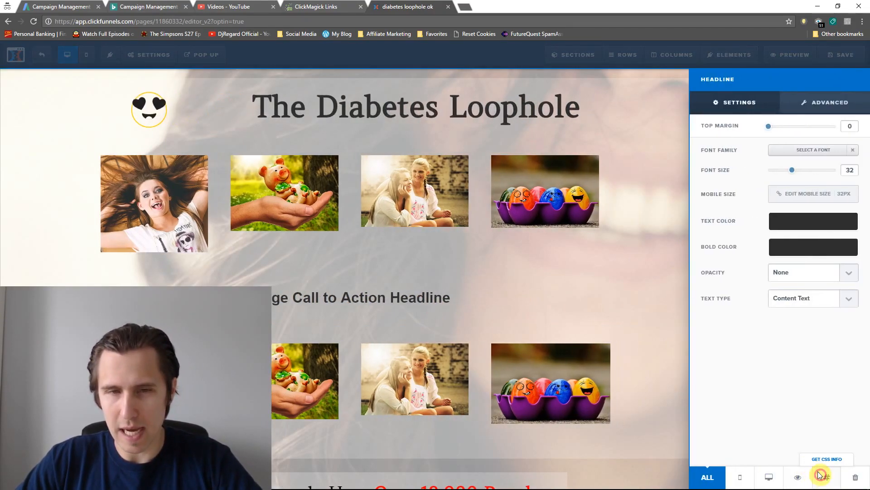
{"action": "left_click", "coordinate": [826, 458]}
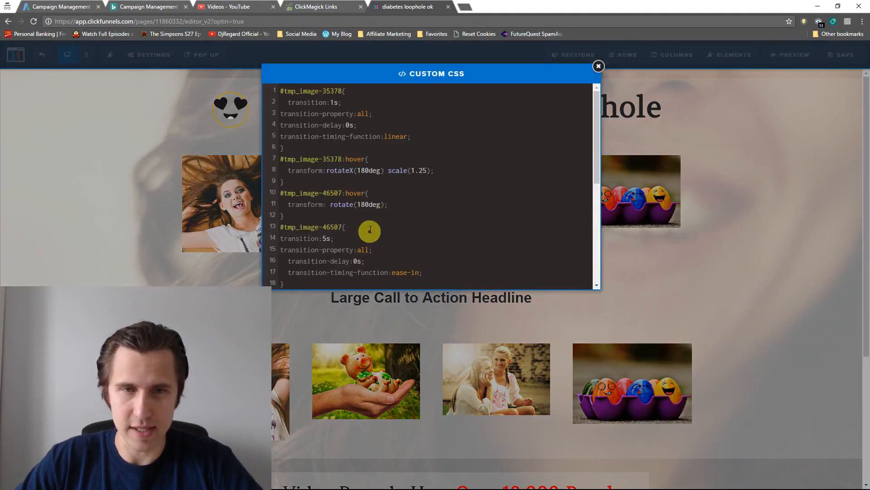
Add '#tmp_headline1-17907:hover' rule with background-color green and transform: rotate(30deg)
{"action": "scroll", "scroll_direction": "down", "scroll_amount": 3}
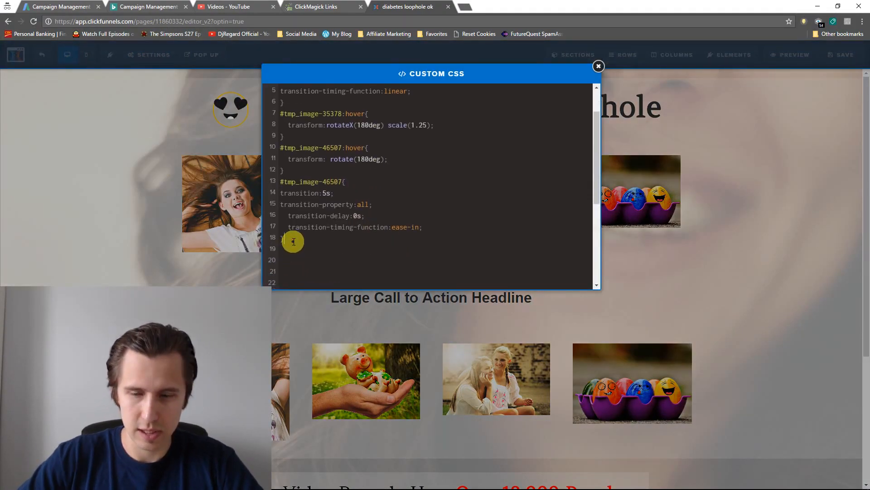
{"action": "type", "text": "#tmp_headline1-17907:hov"}
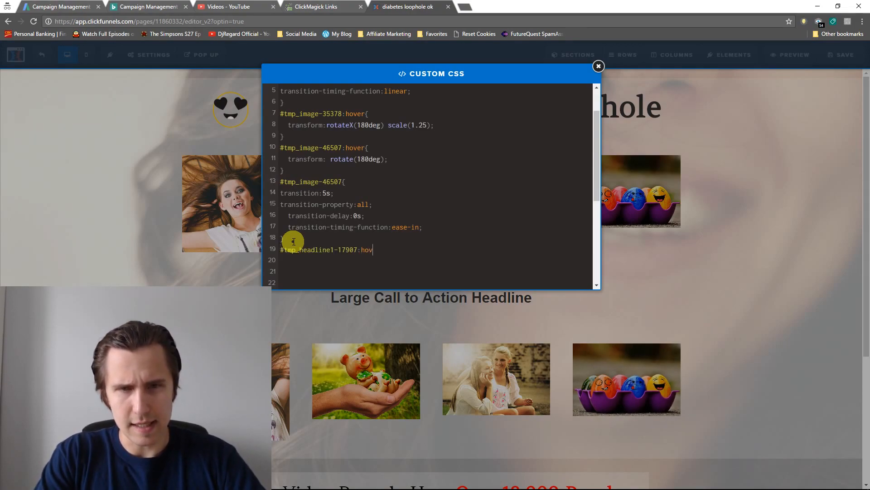
{"action": "type", "text": "er"}
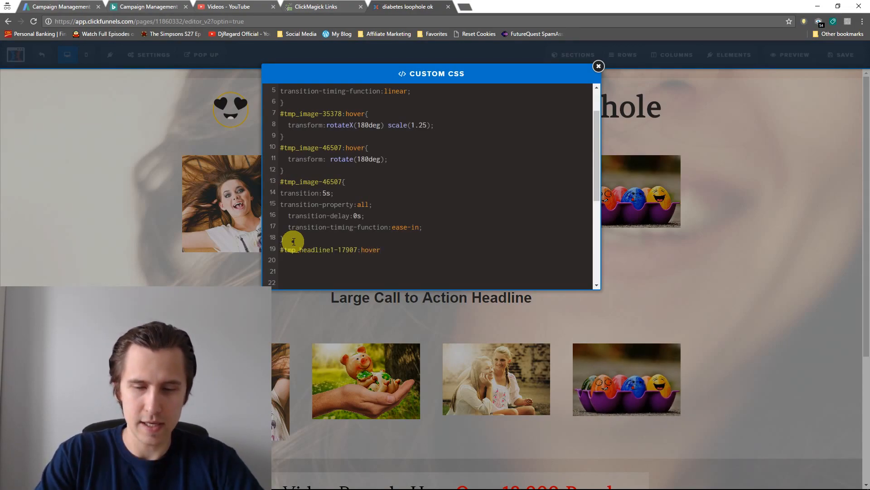
{"action": "type", "text": "background-color"}
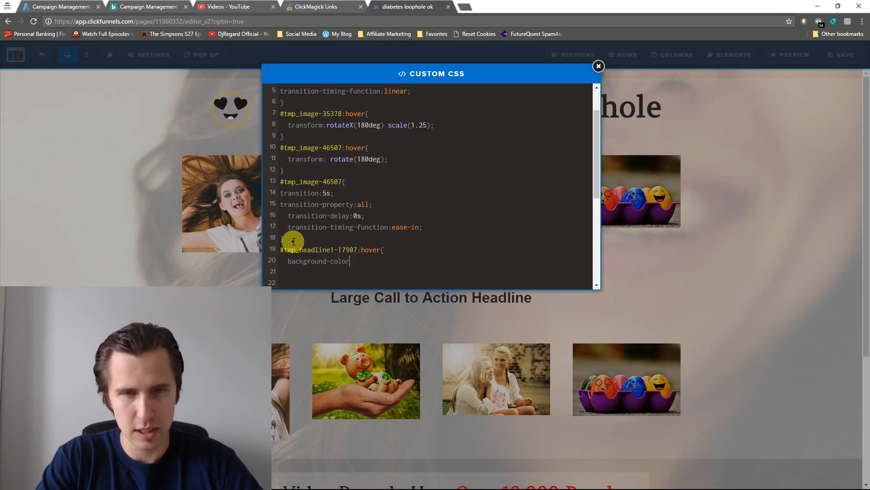
{"action": "type", "text": ":green"}
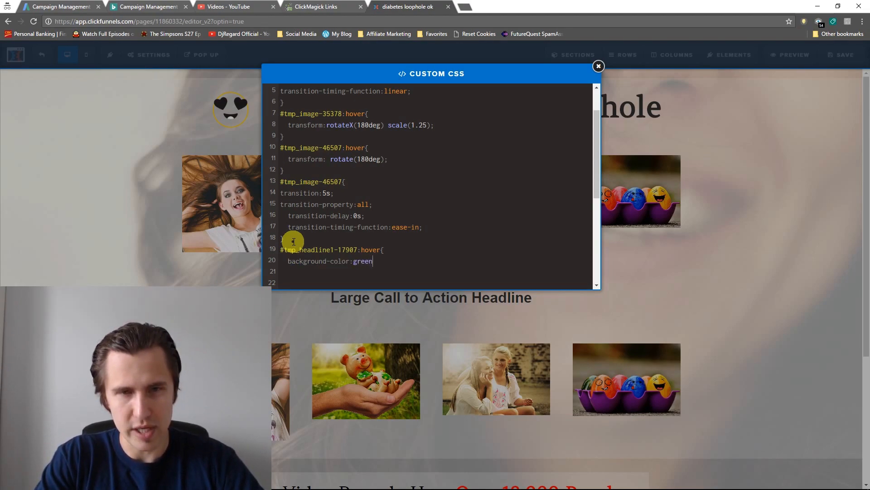
{"action": "type", "text": ";"}
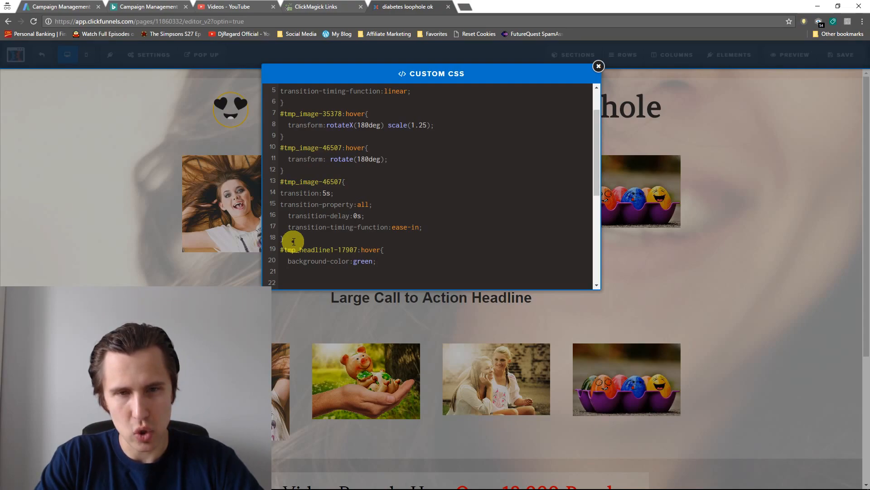
{"action": "type", "text": "transof"}
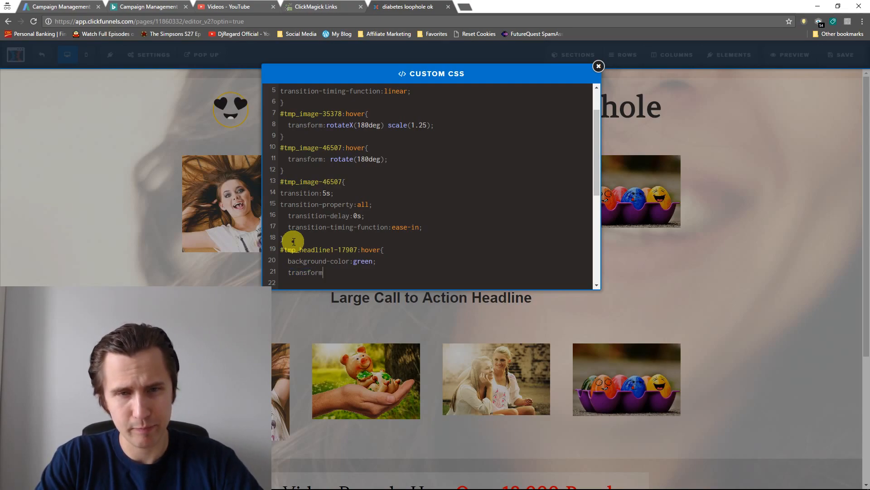
{"action": "type", "text": "rotate("}
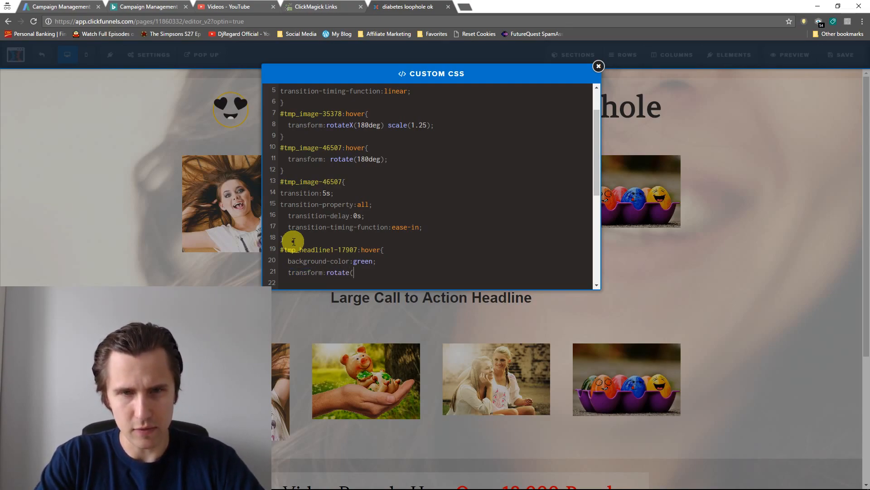
{"action": "type", "text": "30deg);"}
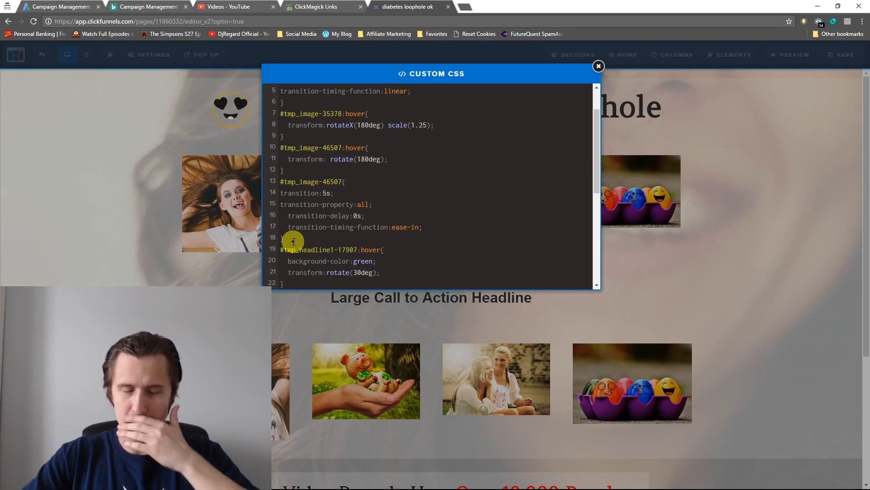
{"action": "left_click", "coordinate": [598, 66]}
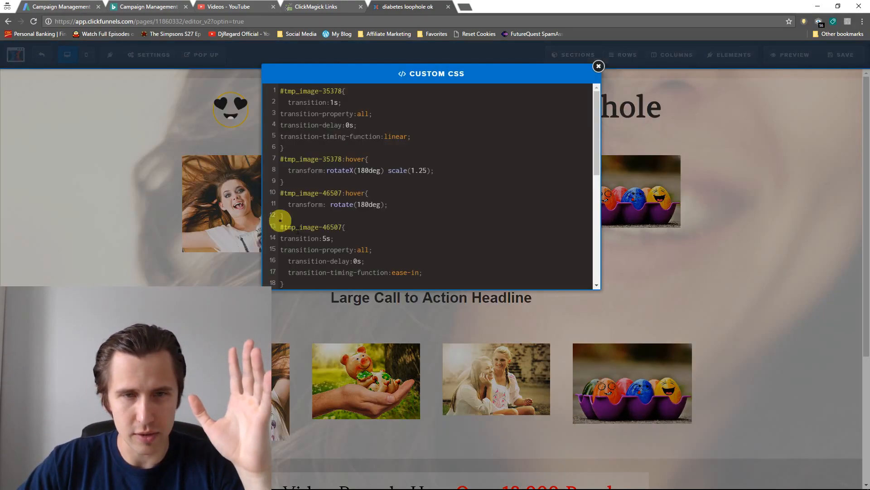
Add a base '#tmp_headline1-17907' rule setting background-color: red and close the CSS to test
{"action": "scroll", "scroll_direction": "down", "scroll_amount": 3}
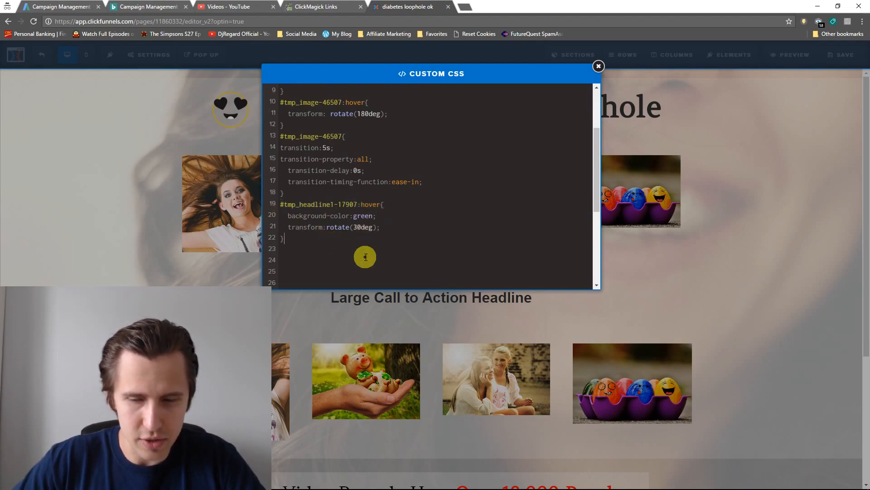
{"action": "type", "text": "#tmp_headline1-17907:"}
{"action": "type", "text": "background-color:"}
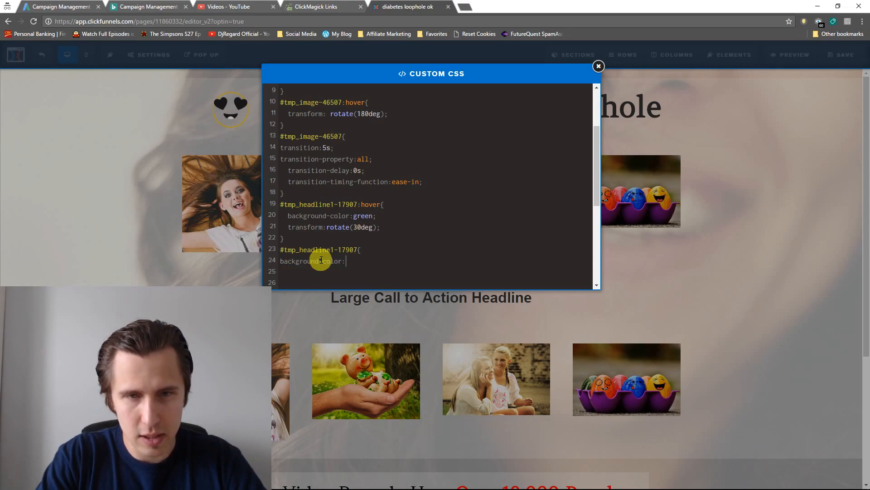
{"action": "type", "text": "red;"}
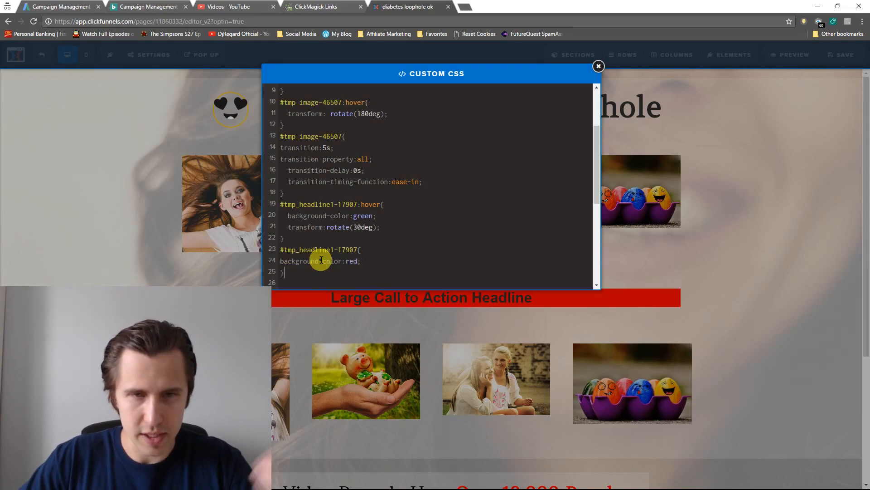
{"action": "left_click", "coordinate": [599, 66]}
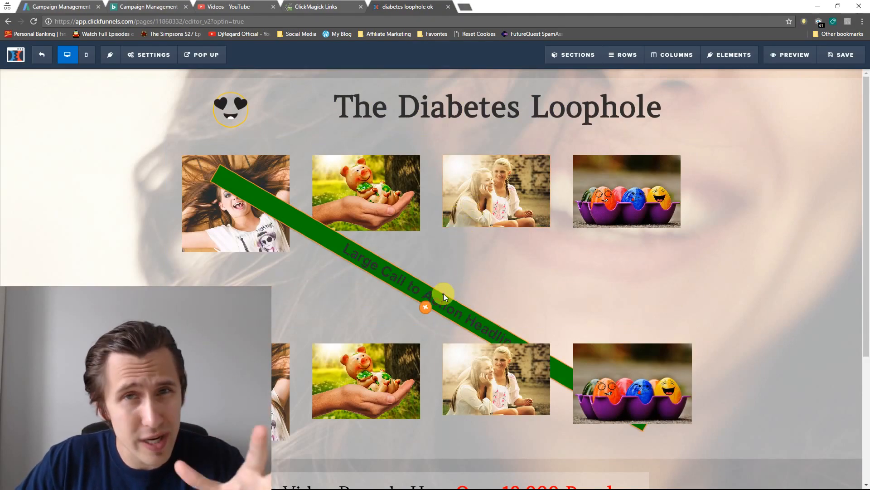
Check the headline's green tilted hover on the page, then reopen the custom CSS editor
{"action": "left_click", "coordinate": [444, 299]}
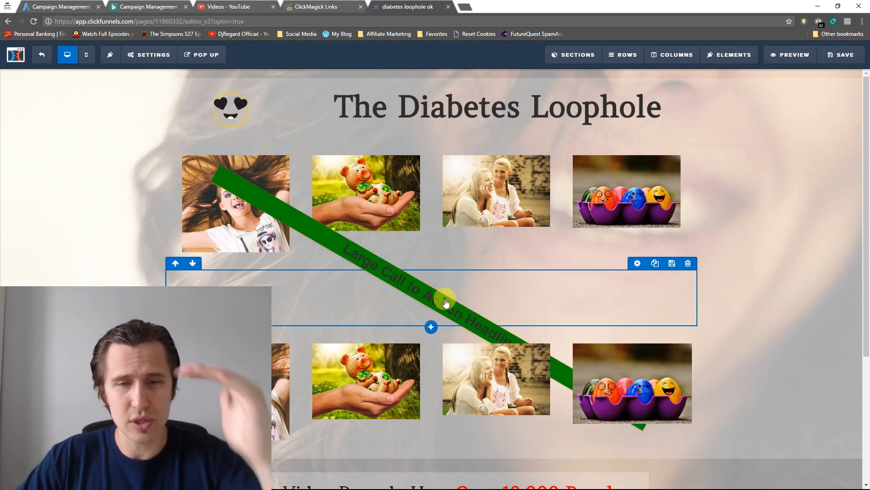
{"action": "left_click", "coordinate": [149, 55]}
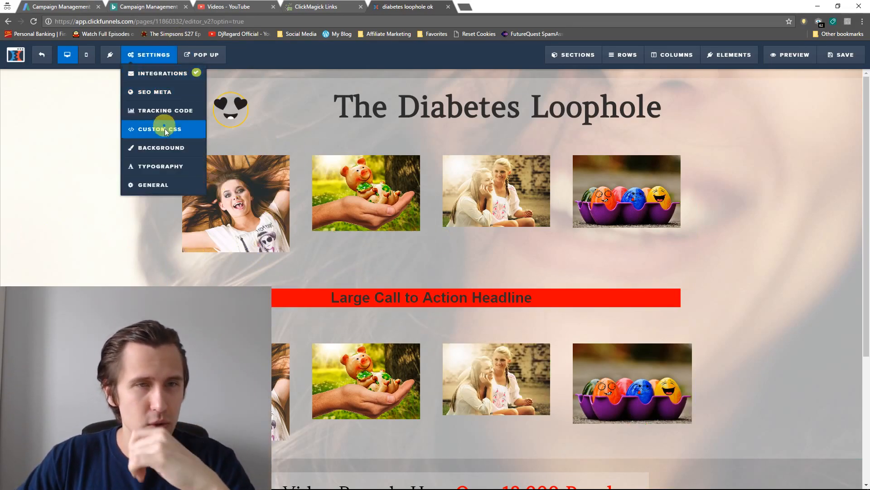
{"action": "left_click", "coordinate": [159, 128]}
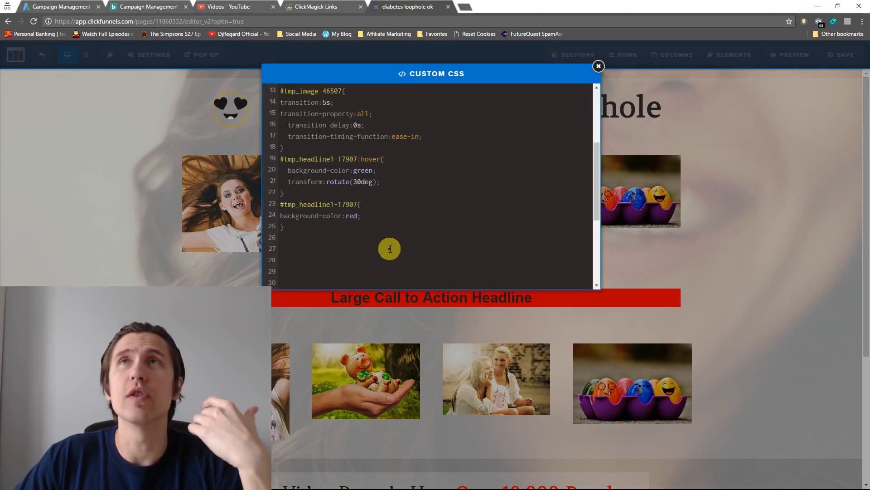
{"action": "mouse_move", "coordinate": [380, 241]}
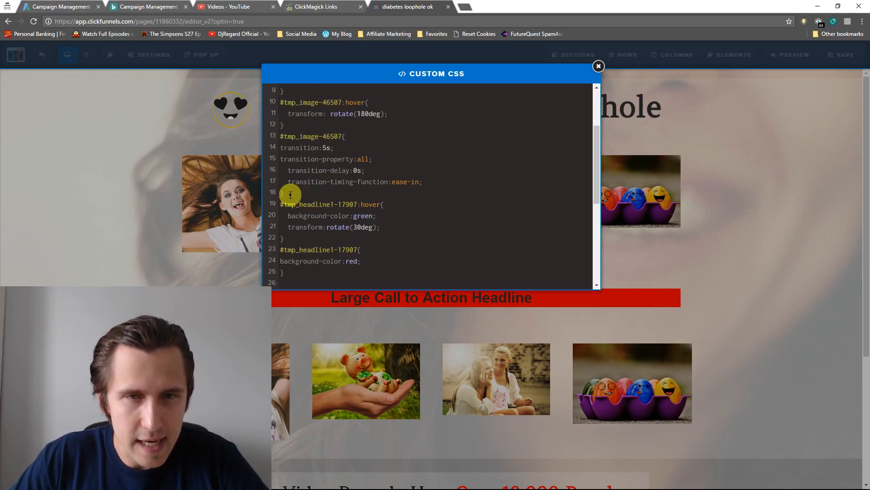
Give the headline rule transition: 5s with the copied transition lines and linear timing
{"action": "left_click_drag", "start_coordinate": [289, 193], "coordinate": [343, 137]}
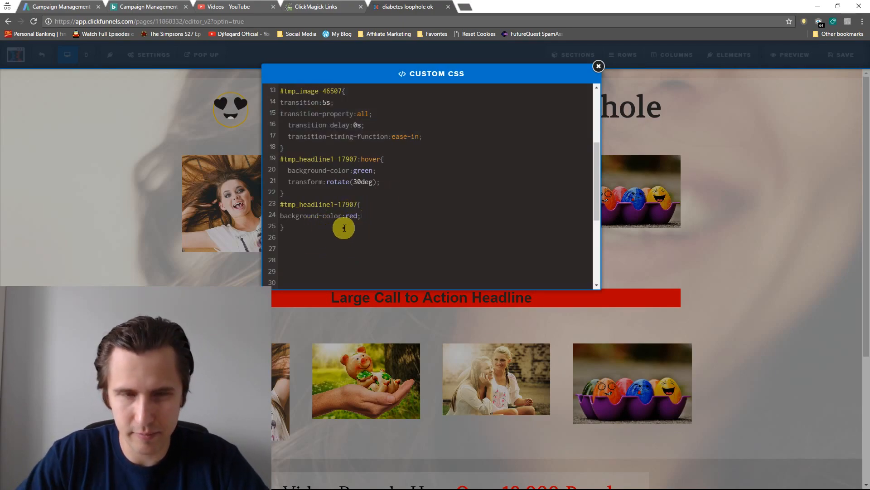
{"action": "type", "text": "transition:5s;"}
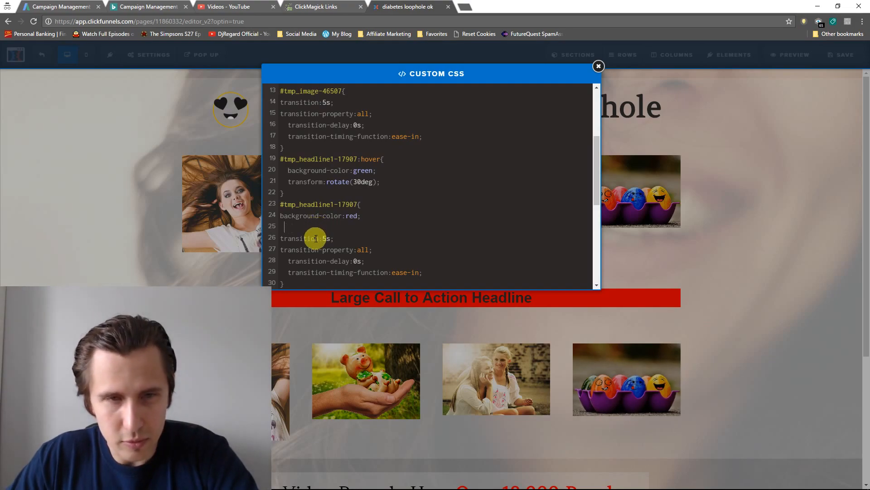
{"action": "key", "text": "Backspace"}
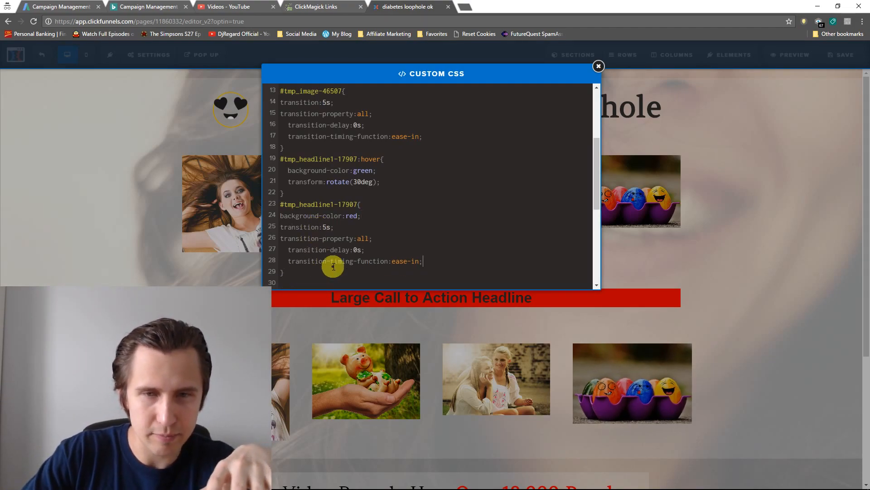
{"action": "double_click", "coordinate": [400, 261]}
{"action": "type", "text": "linear"}
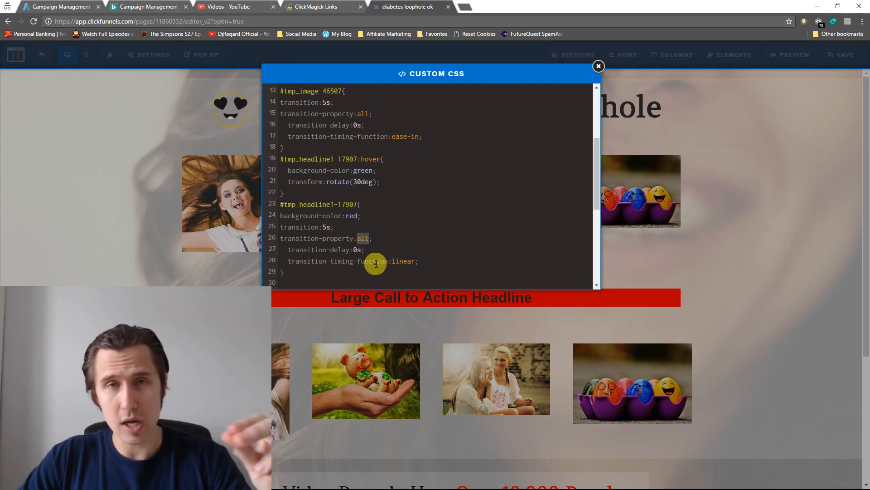
{"action": "mouse_move", "coordinate": [373, 282]}
{"action": "type", "text": "color"}
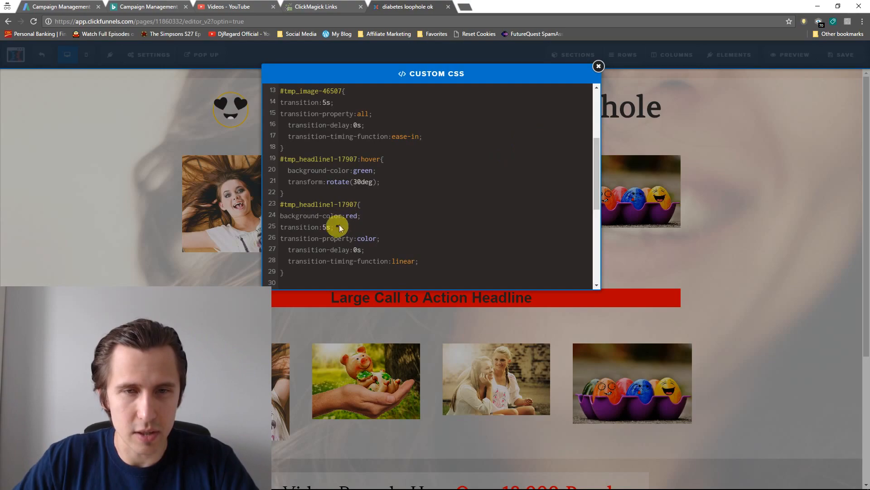
{"action": "left_click", "coordinate": [599, 67]}
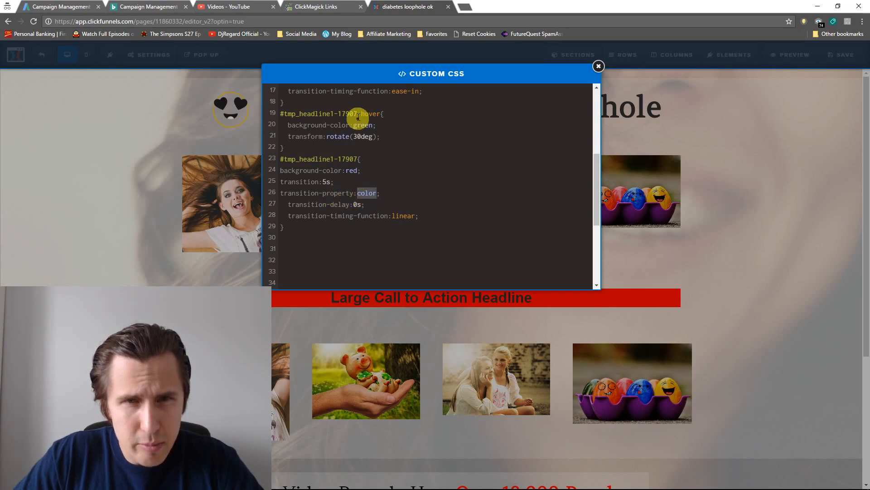
{"action": "mouse_move", "coordinate": [490, 119]}
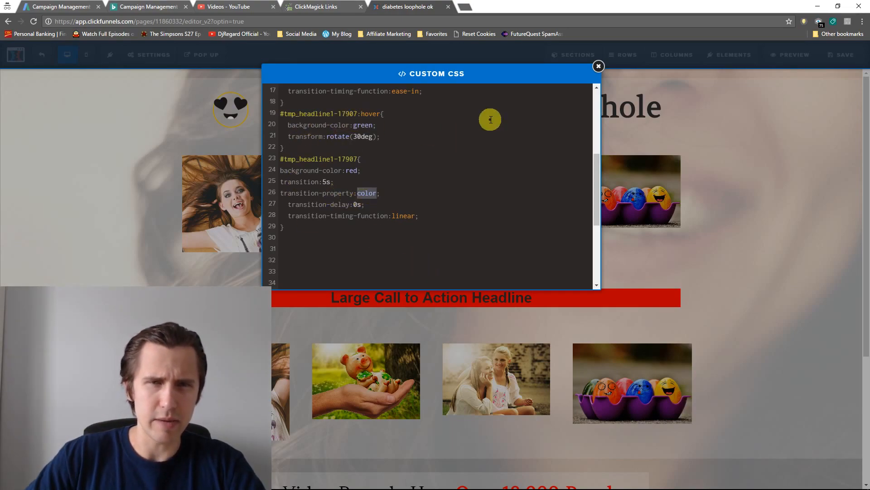
Limit the headline transition to background-color and shorten the pig image's transition to 2s
{"action": "type", "text": "background-c"}
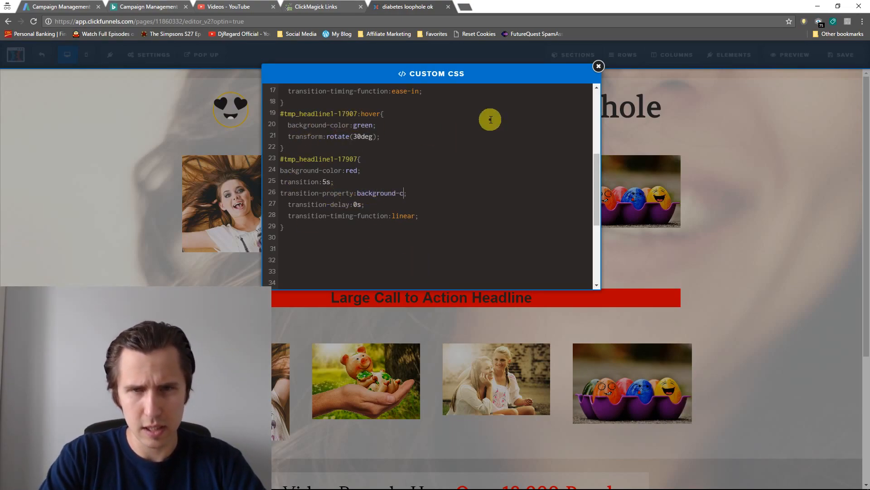
{"action": "type", "text": "olor"}
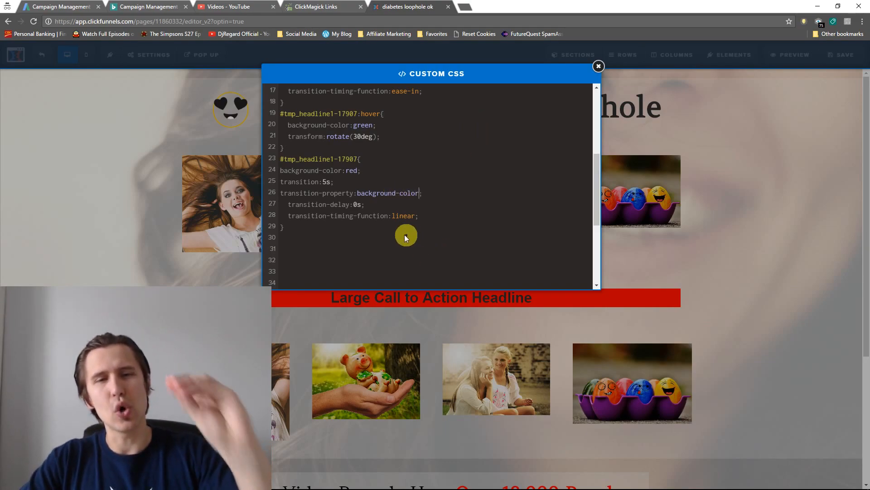
{"action": "mouse_move", "coordinate": [342, 203]}
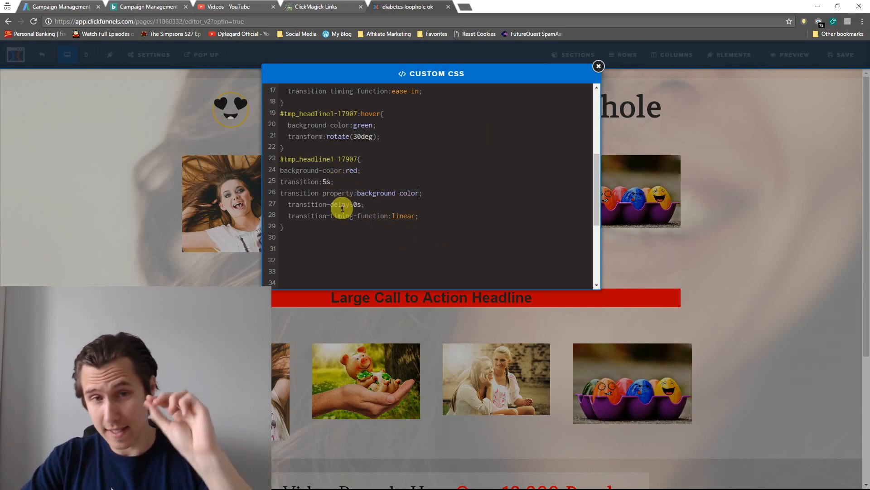
{"action": "mouse_move", "coordinate": [394, 188]}
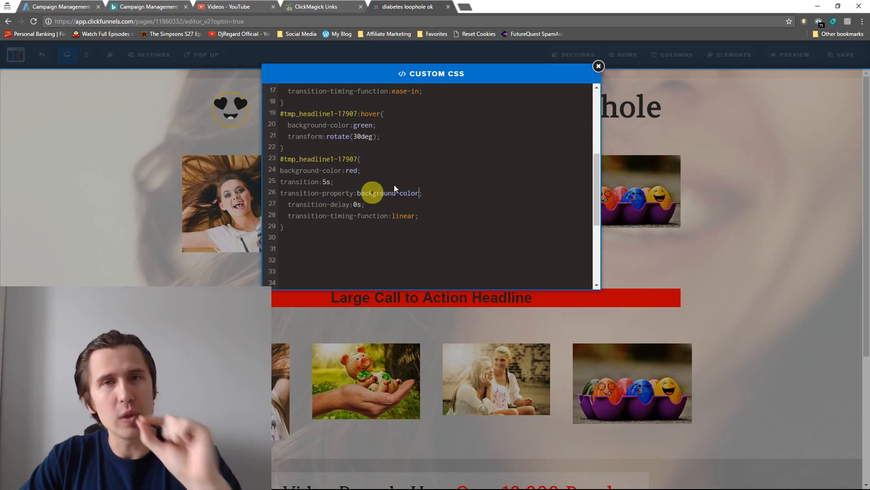
{"action": "left_click", "coordinate": [599, 66]}
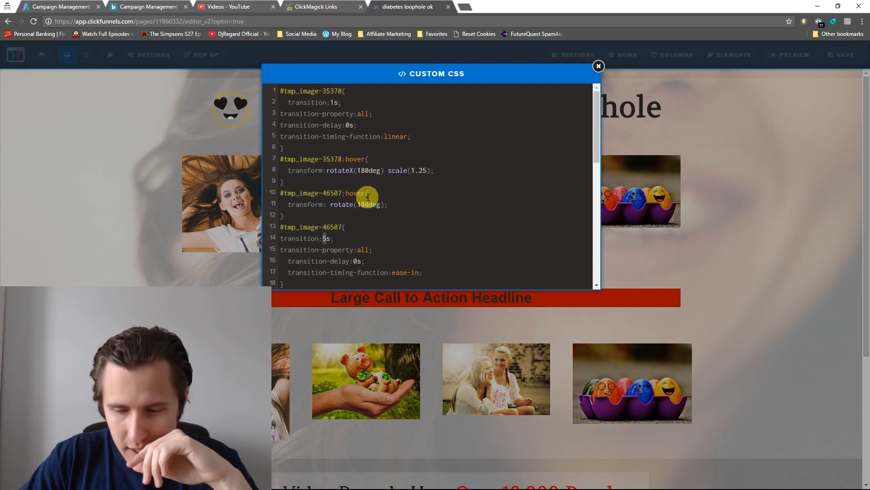
{"action": "left_click", "coordinate": [598, 66]}
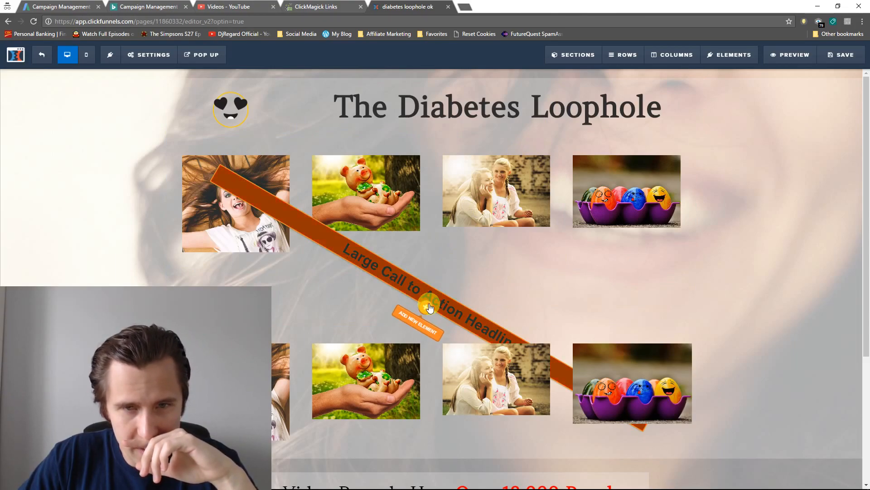
{"action": "left_click", "coordinate": [149, 55]}
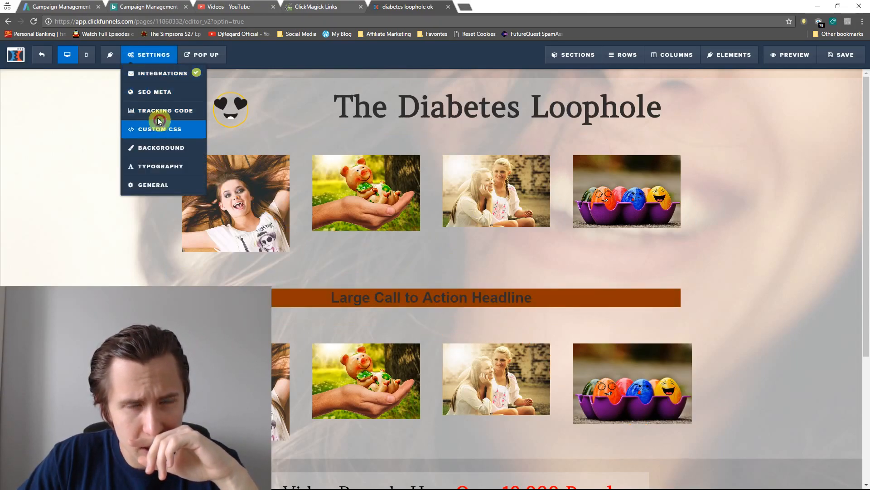
{"action": "left_click", "coordinate": [159, 128]}
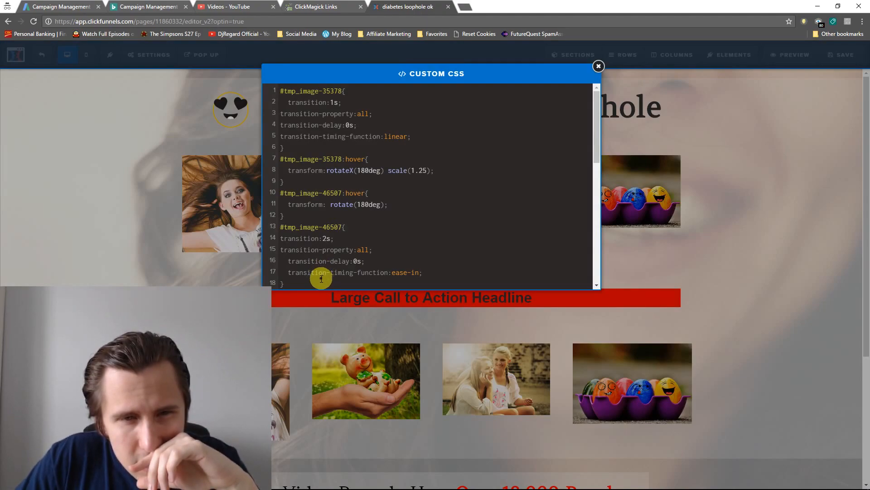
Change the headline's transition from 5s to 2s, close the CSS and select the egg image
{"action": "scroll", "scroll_direction": "down", "scroll_amount": 3}
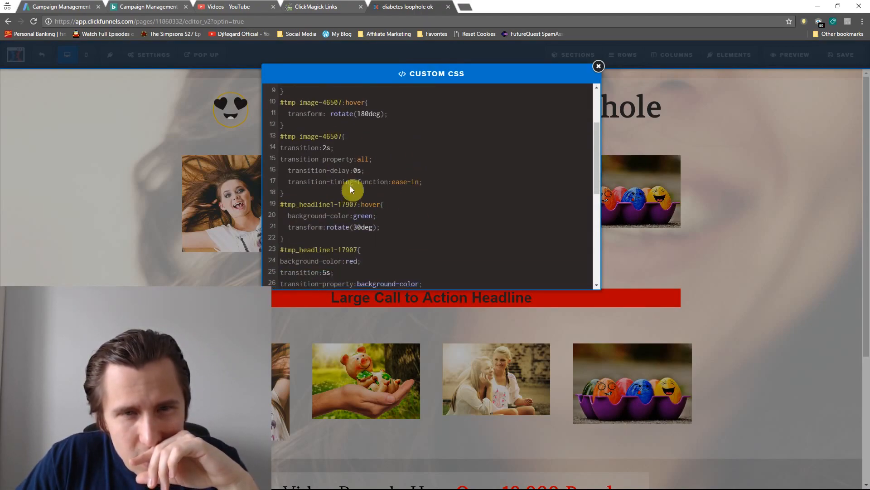
{"action": "scroll", "scroll_direction": "down", "scroll_amount": 3}
{"action": "type", "text": "2"}
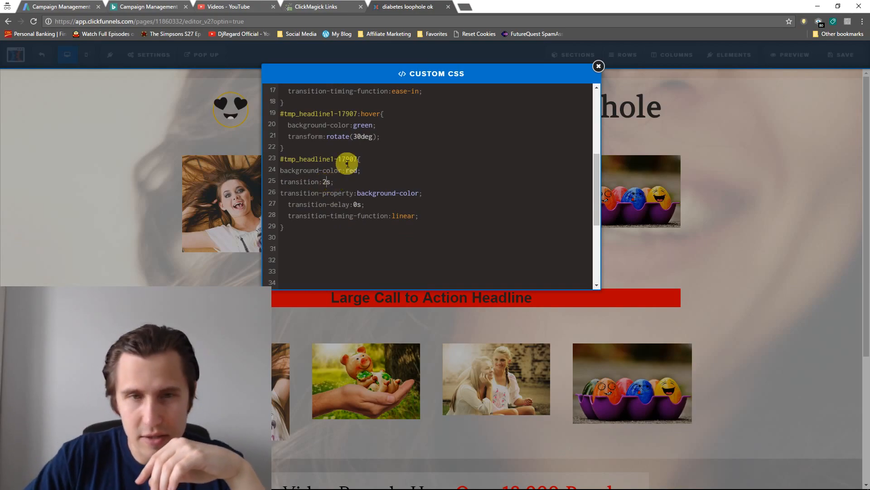
{"action": "left_click", "coordinate": [598, 66]}
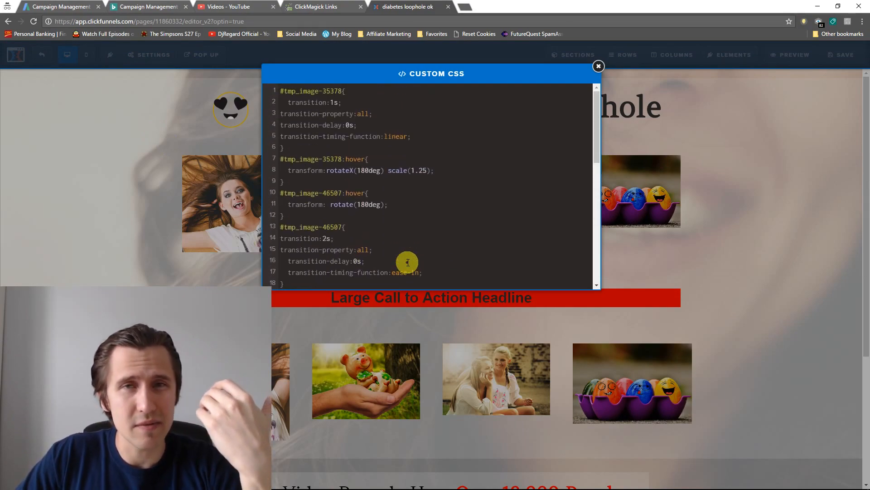
{"action": "left_click", "coordinate": [598, 67]}
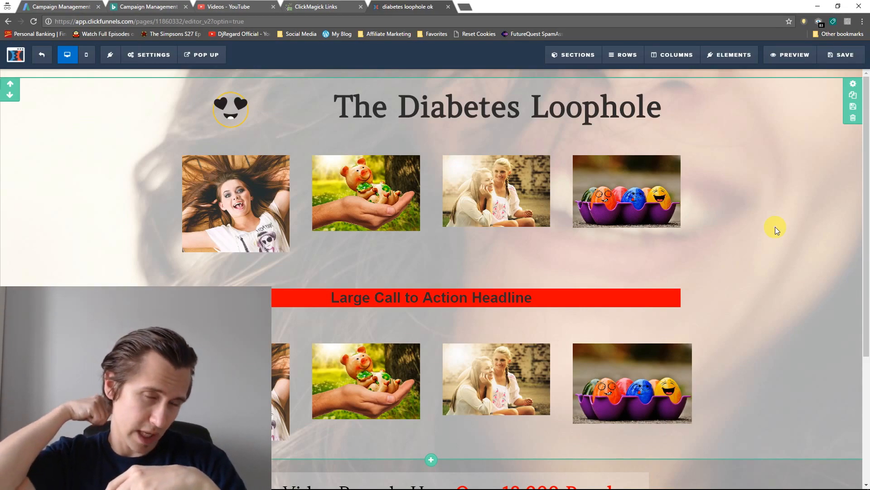
{"action": "left_click", "coordinate": [631, 383]}
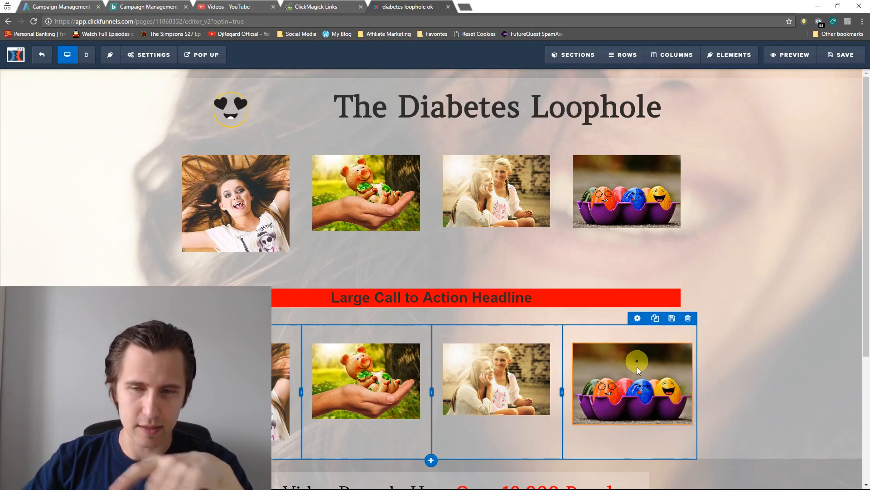